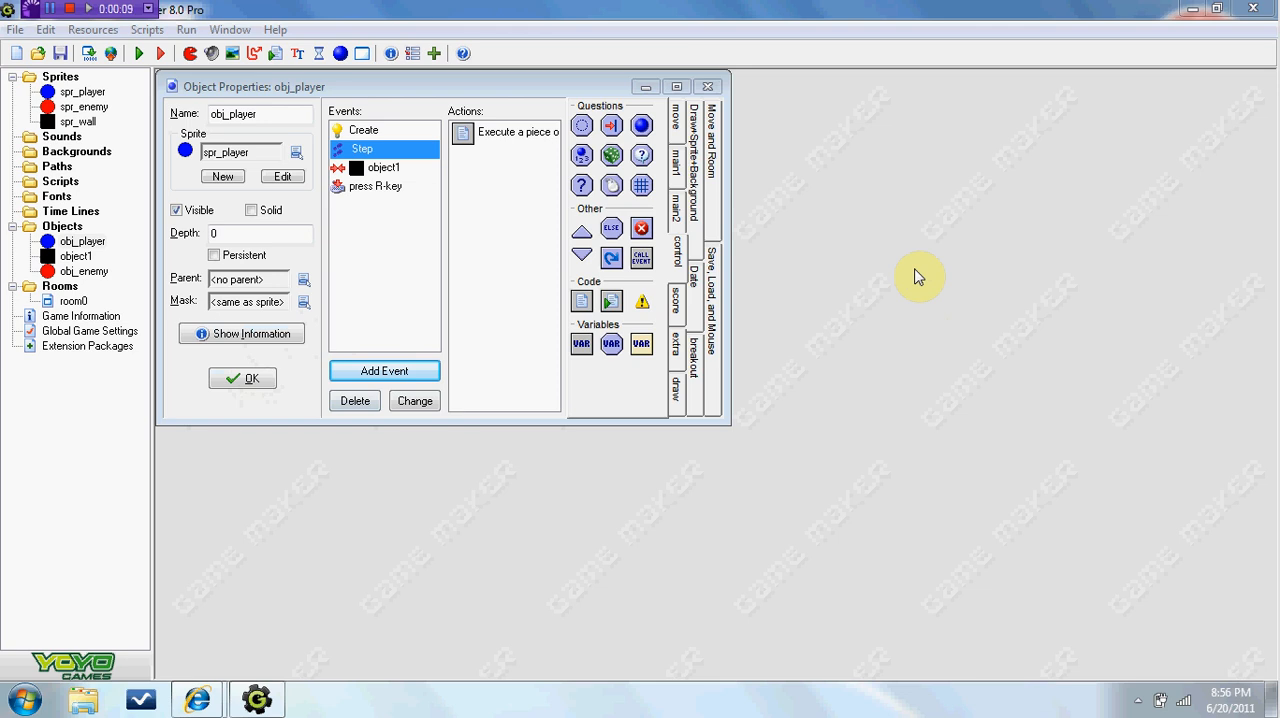
pyautogui.moveTo(556, 8)
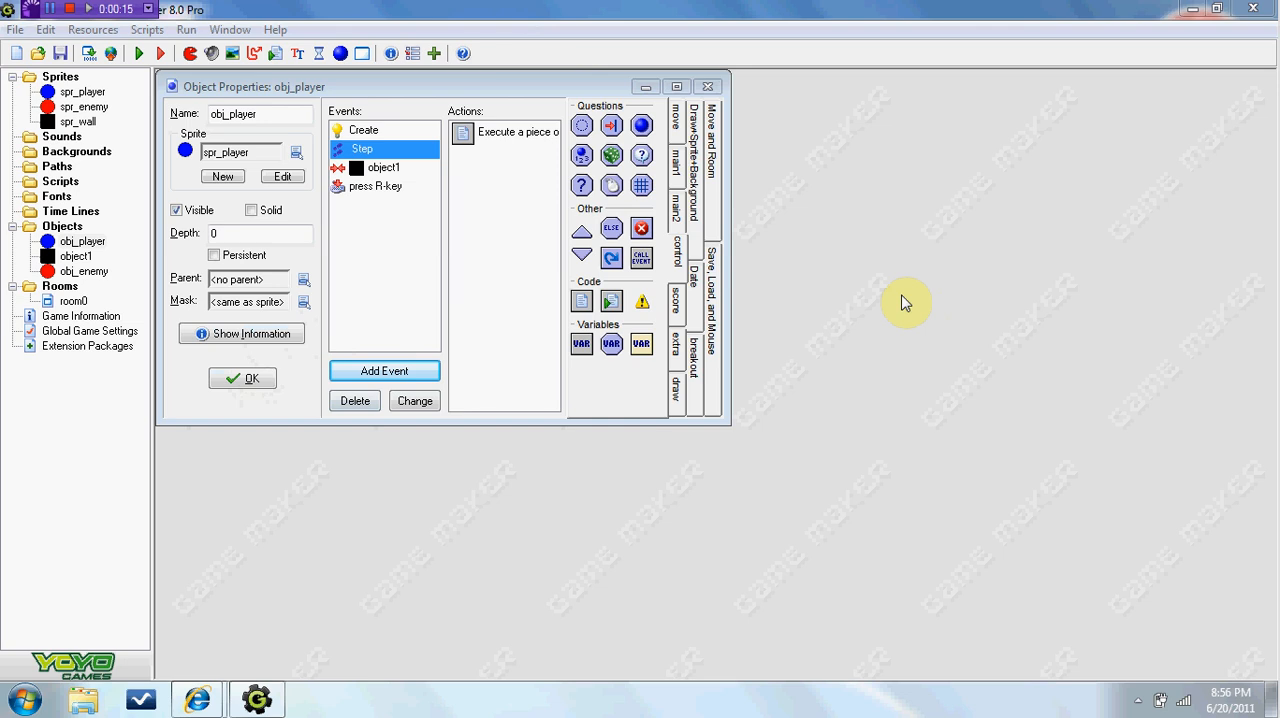
pyautogui.moveTo(836, 248)
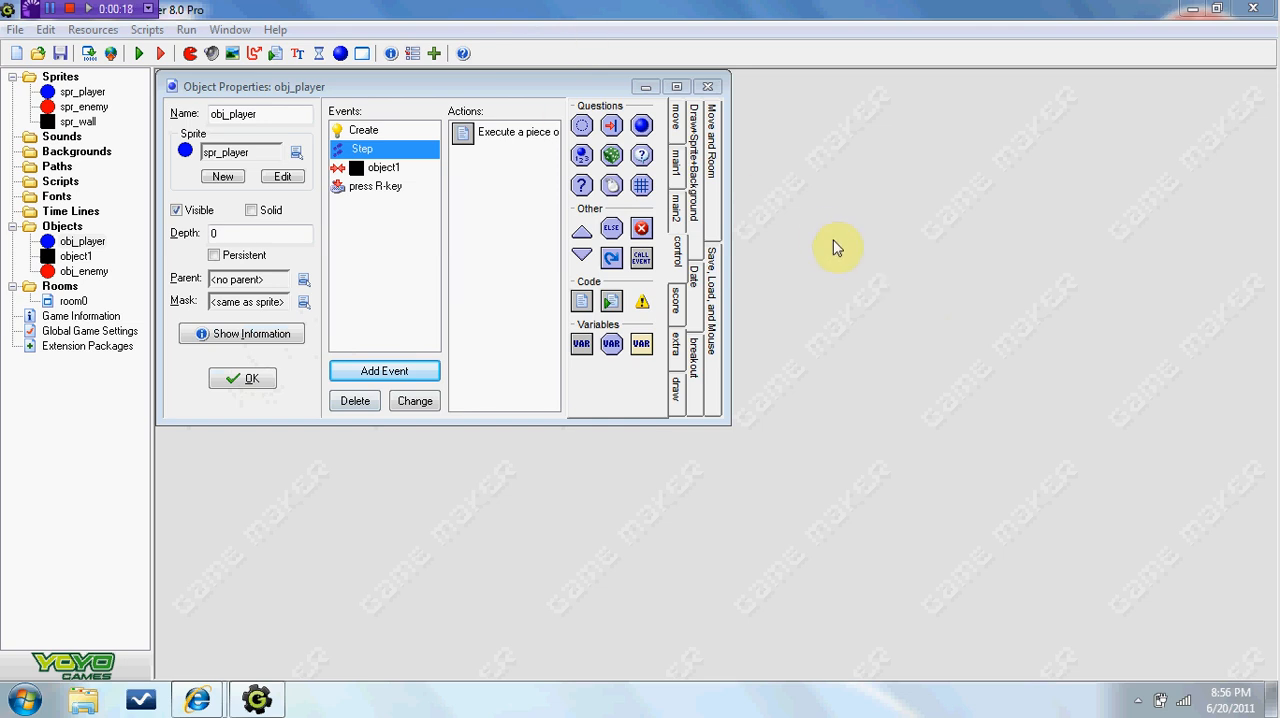
pyautogui.moveTo(816, 204)
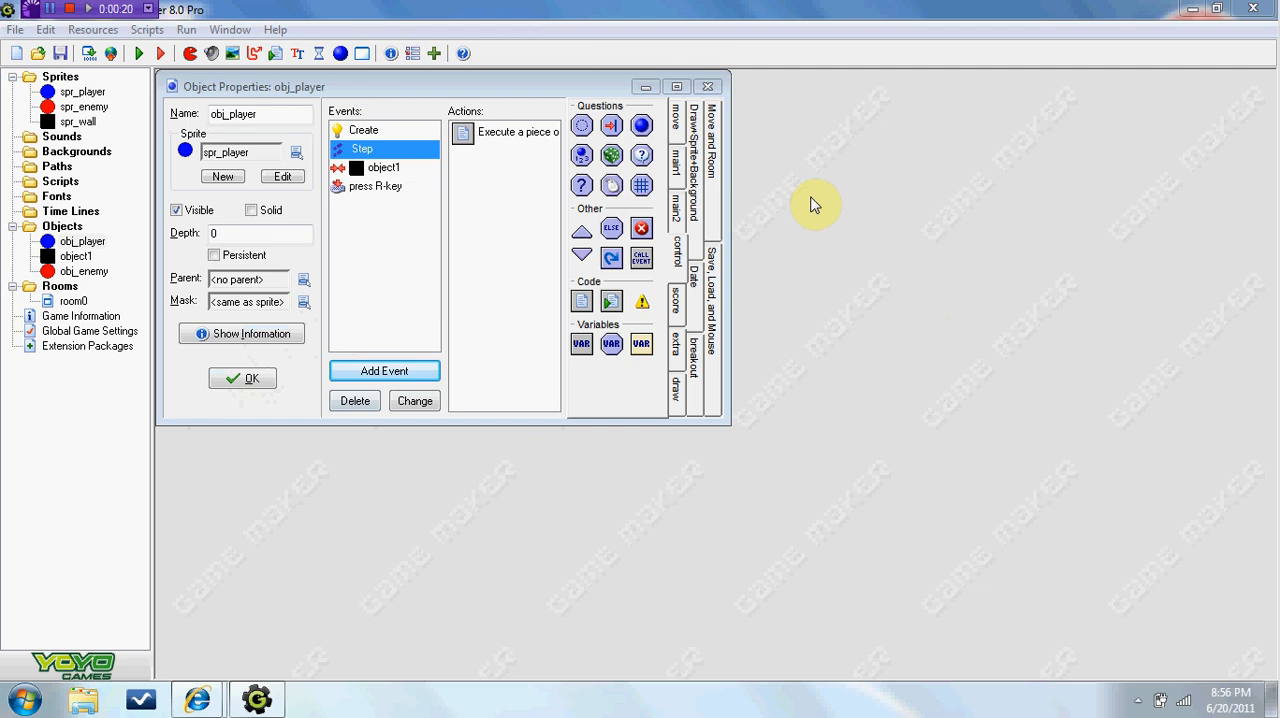
pyautogui.moveTo(296, 368)
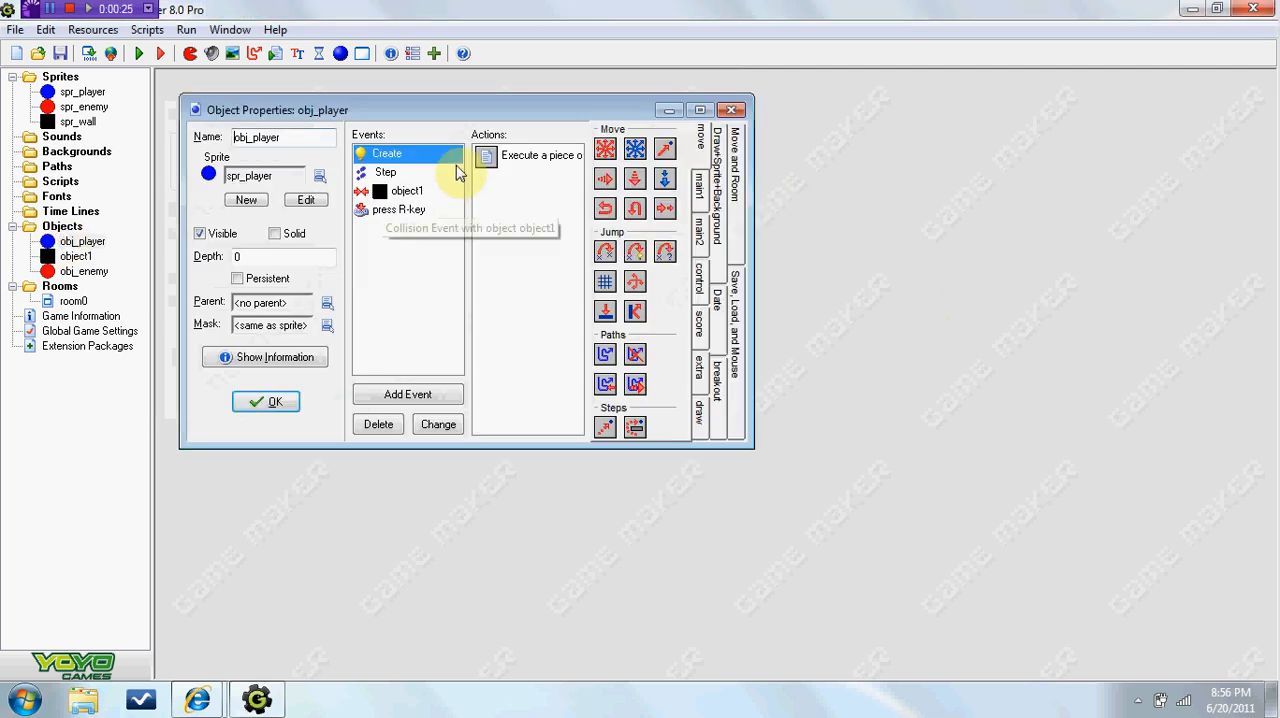
# Step: Add an ordinary Step event to obj_player and open its Execute Code action for editing
pyautogui.moveTo(276, 110); pyautogui.dragTo(344, 138)
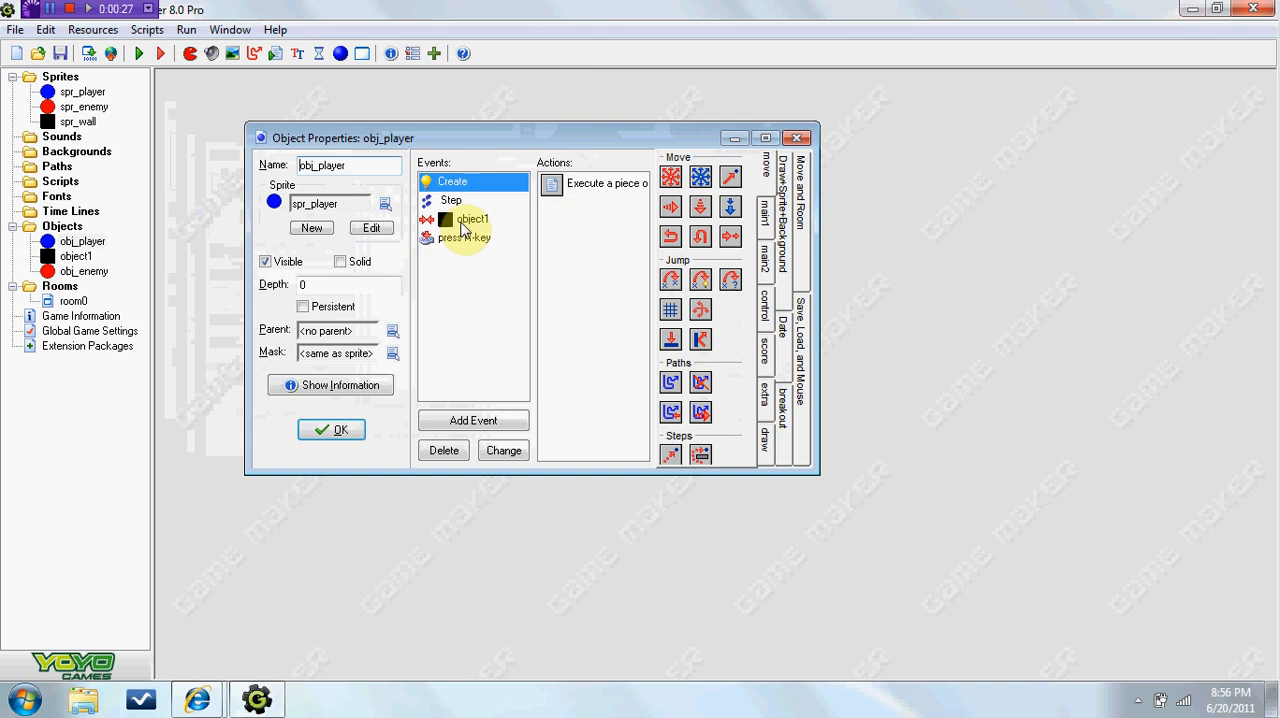
pyautogui.click(472, 420)
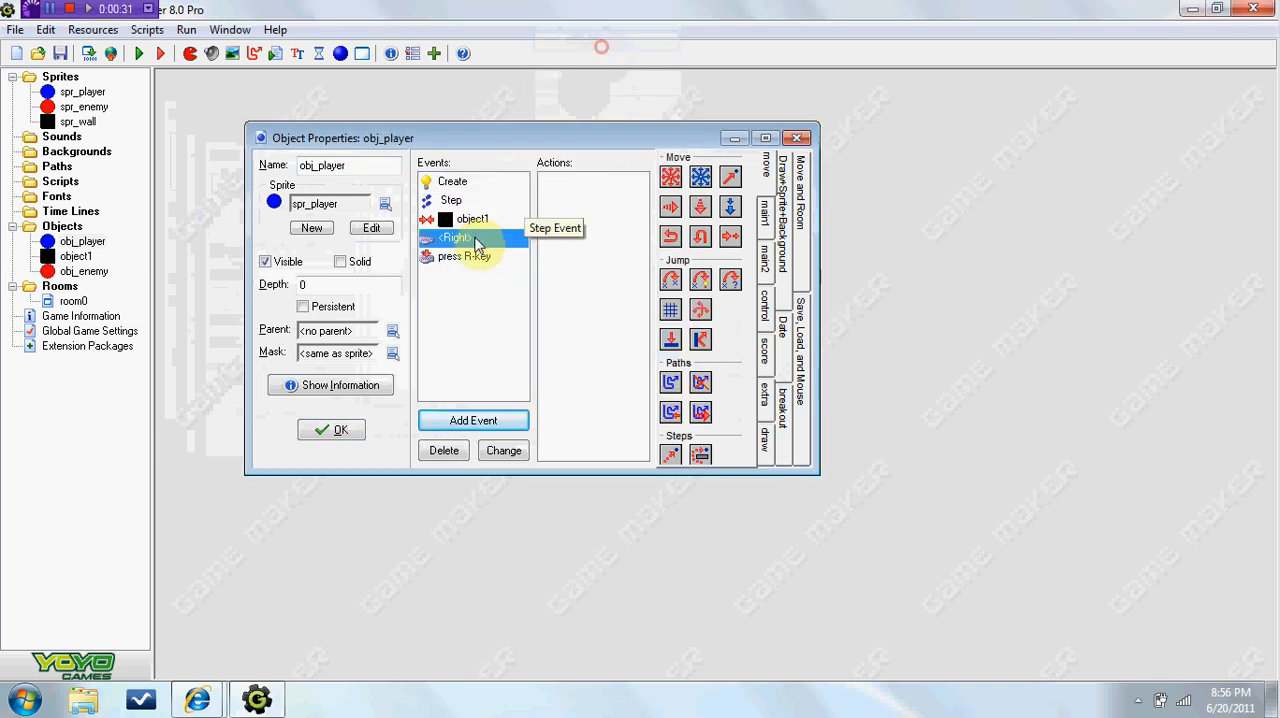
pyautogui.rightClick(456, 236)
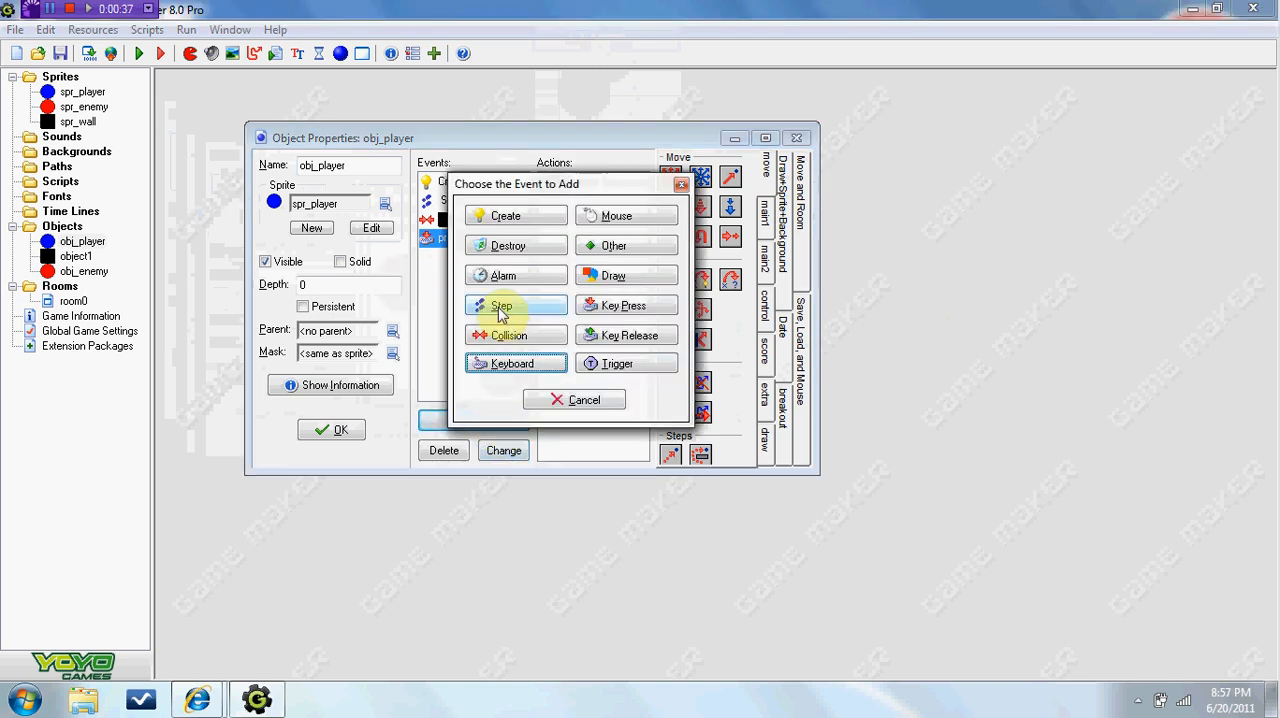
pyautogui.click(502, 304)
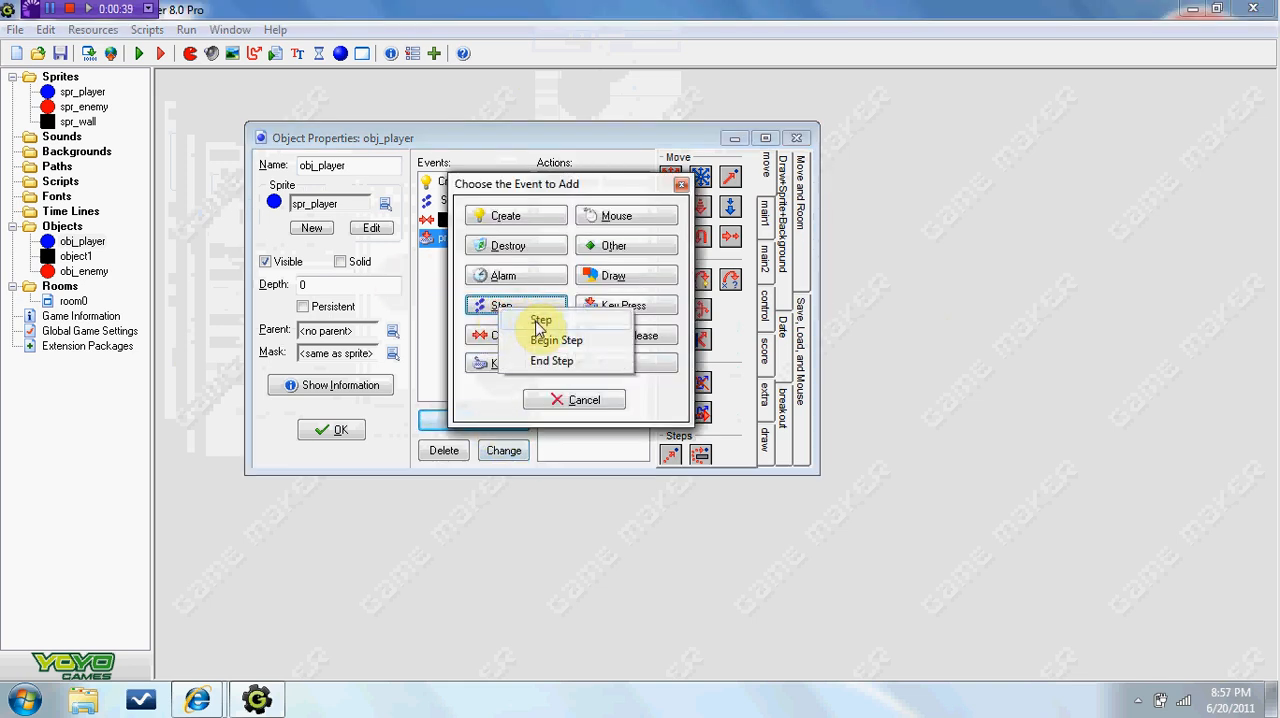
pyautogui.click(540, 320)
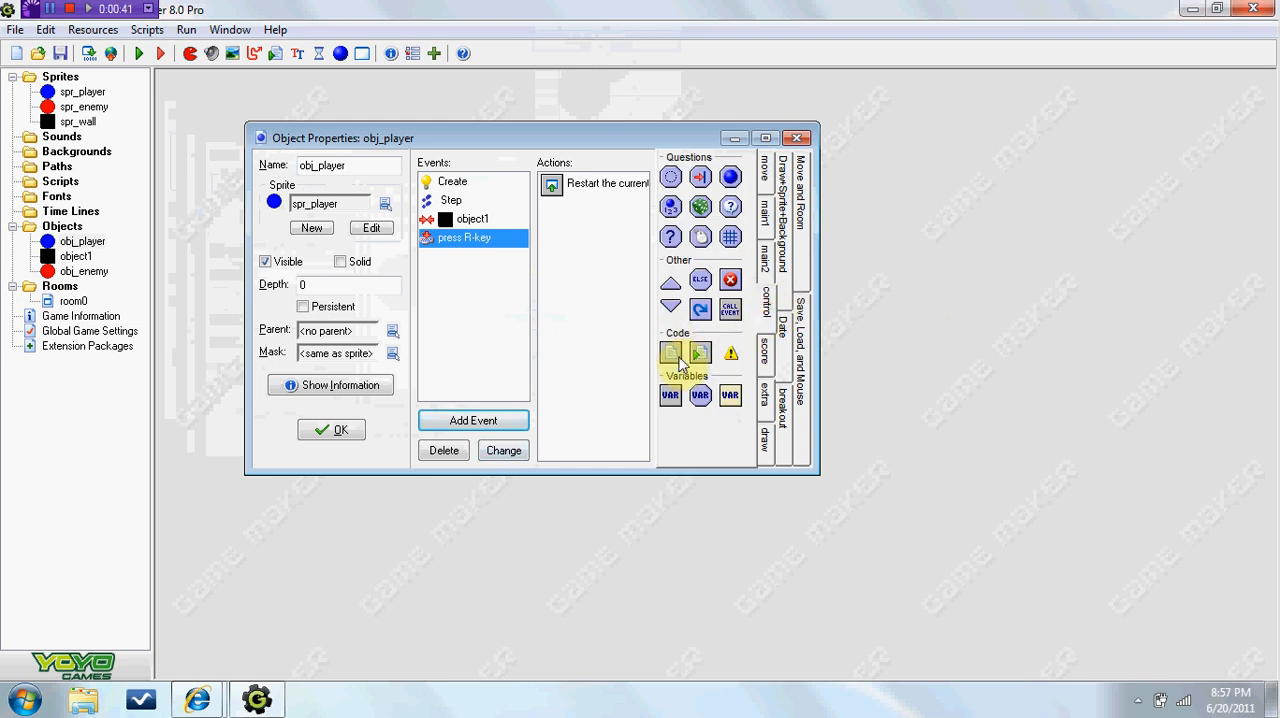
pyautogui.click(452, 200)
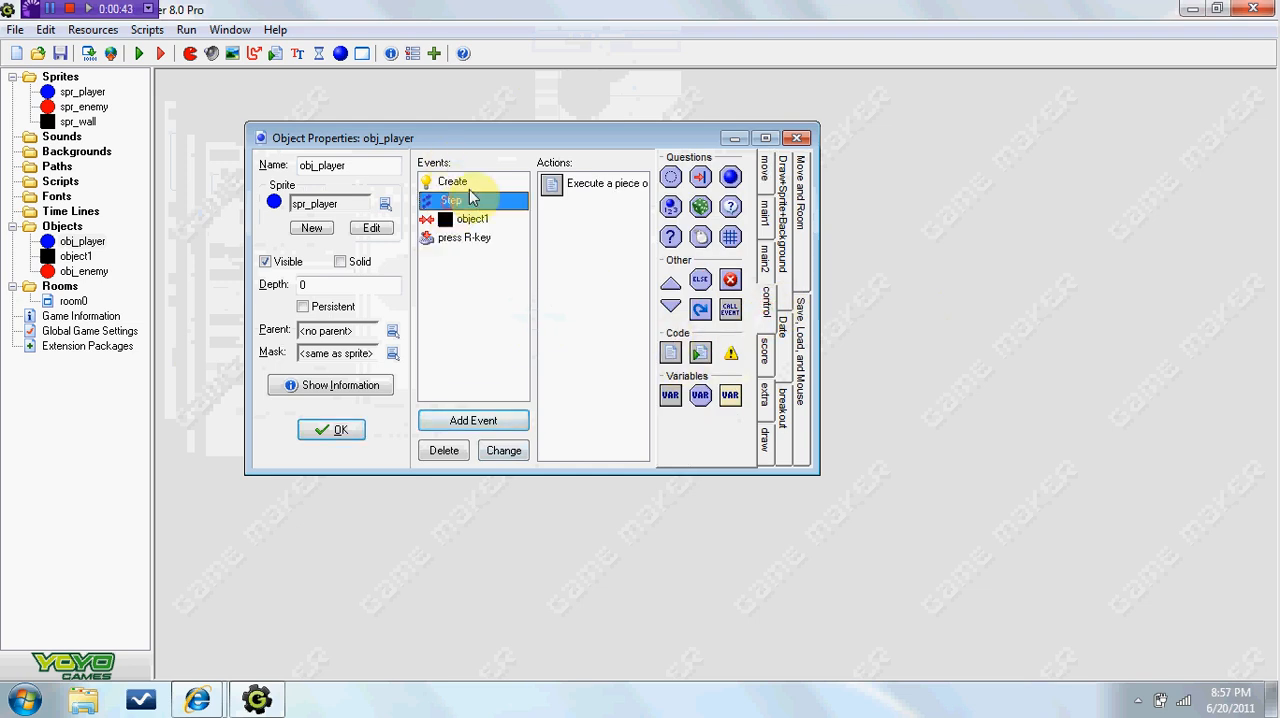
pyautogui.doubleClick(604, 184)
pyautogui.write('if ke')
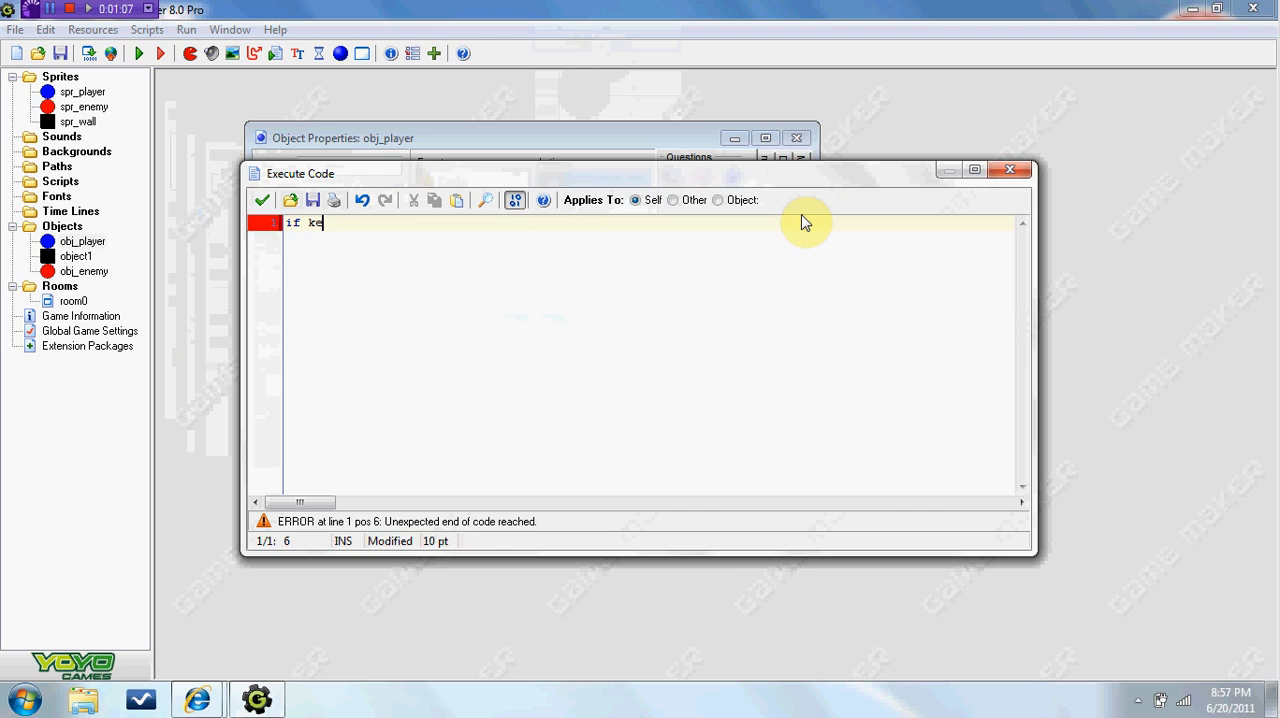
# Step: Write the line: if keyboard_check(vk_up) && place_free(x,y-5) {y-=5}
pyautogui.write('yboard_check')
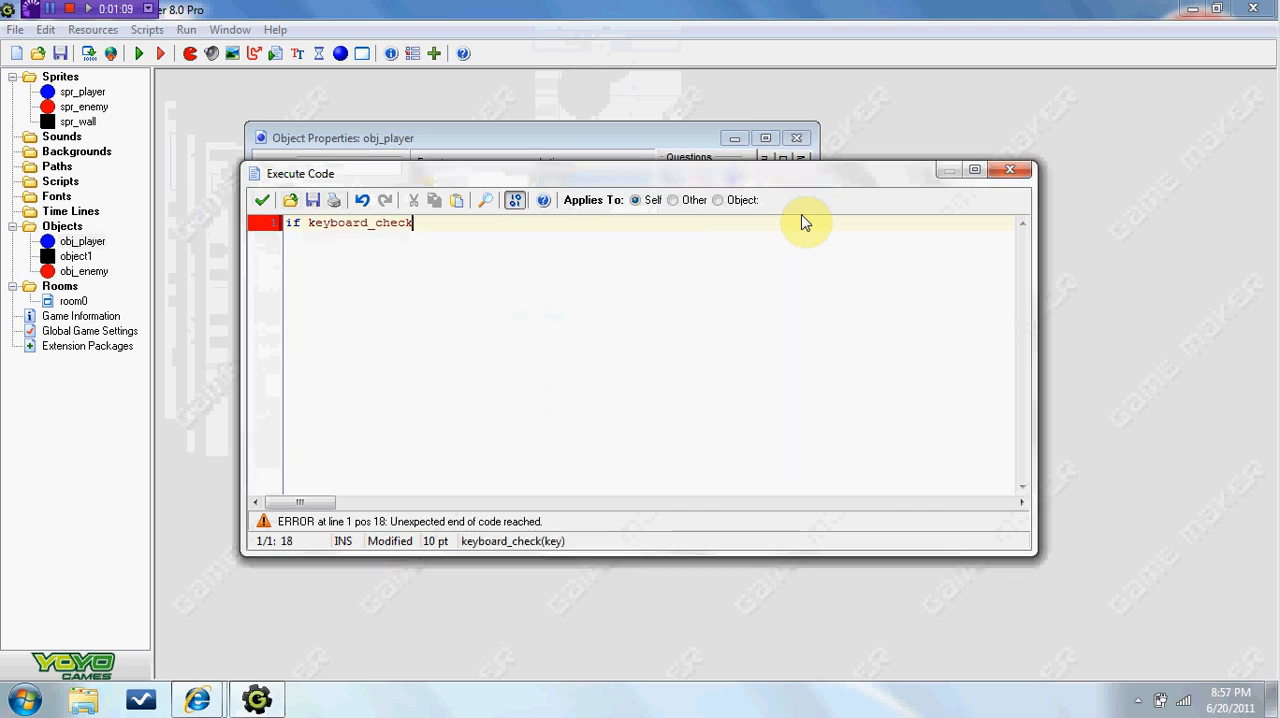
pyautogui.write('(v')
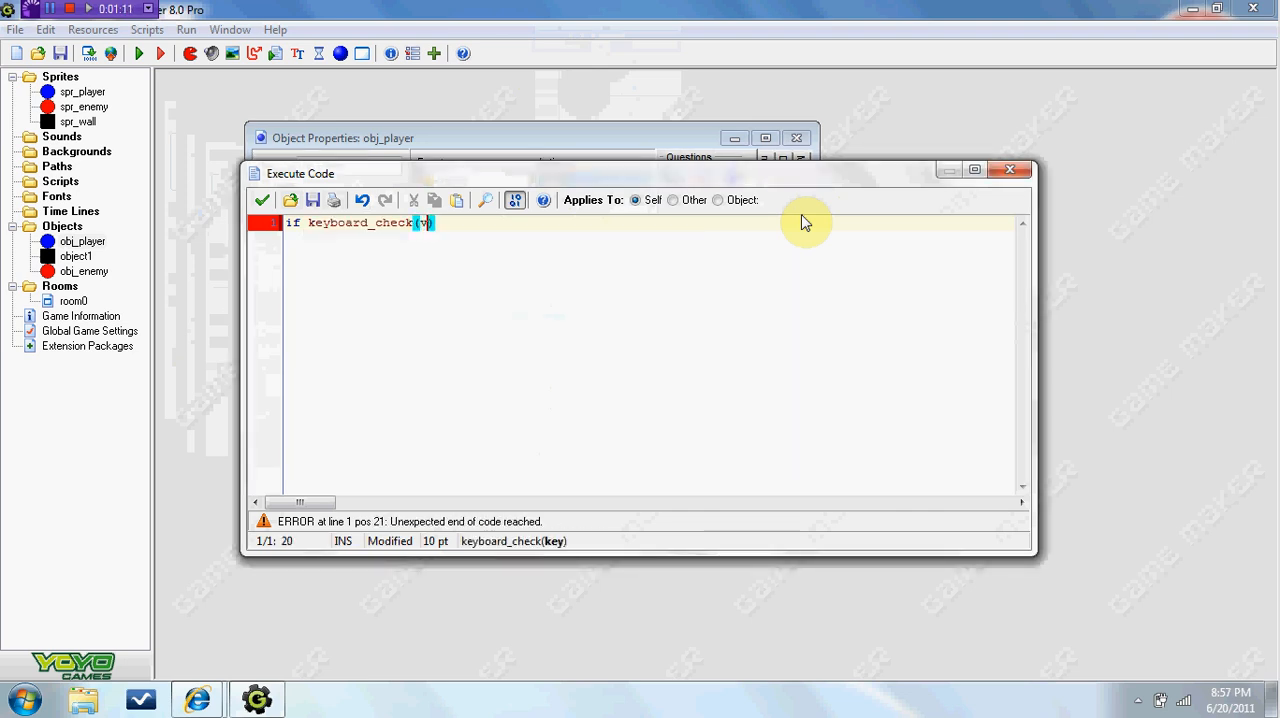
pyautogui.write('k_up)')
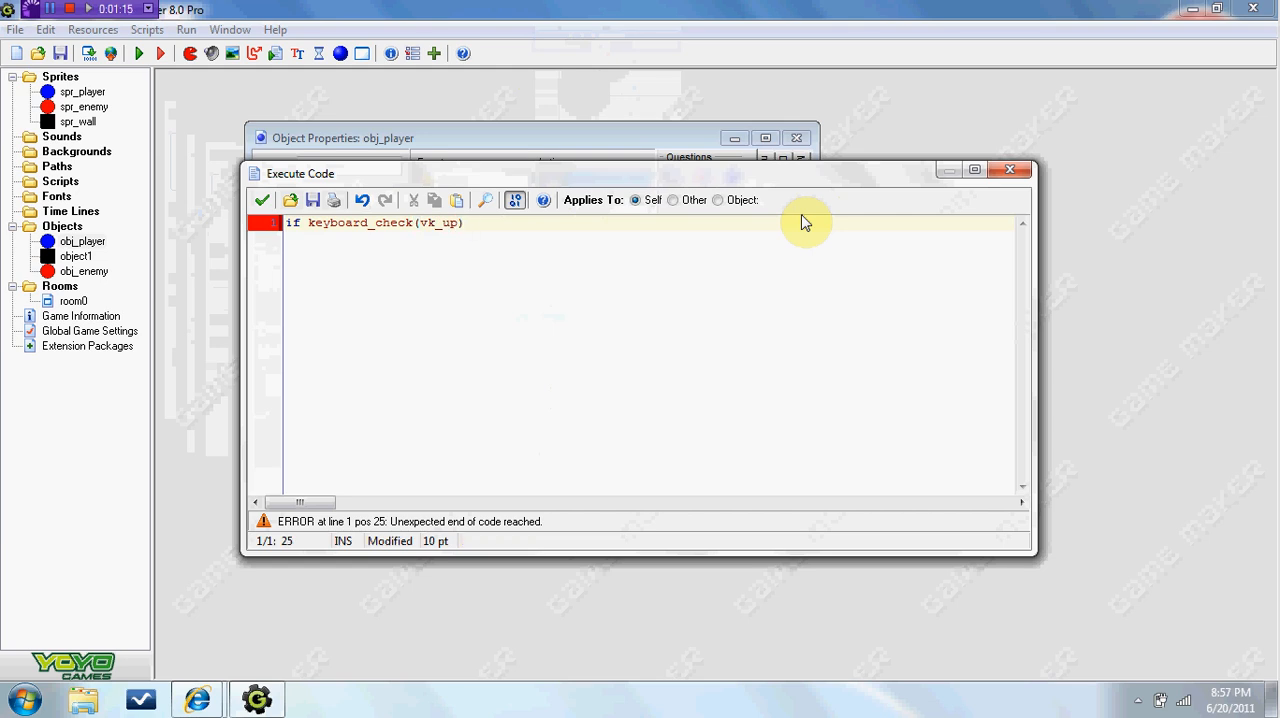
pyautogui.moveTo(742, 328)
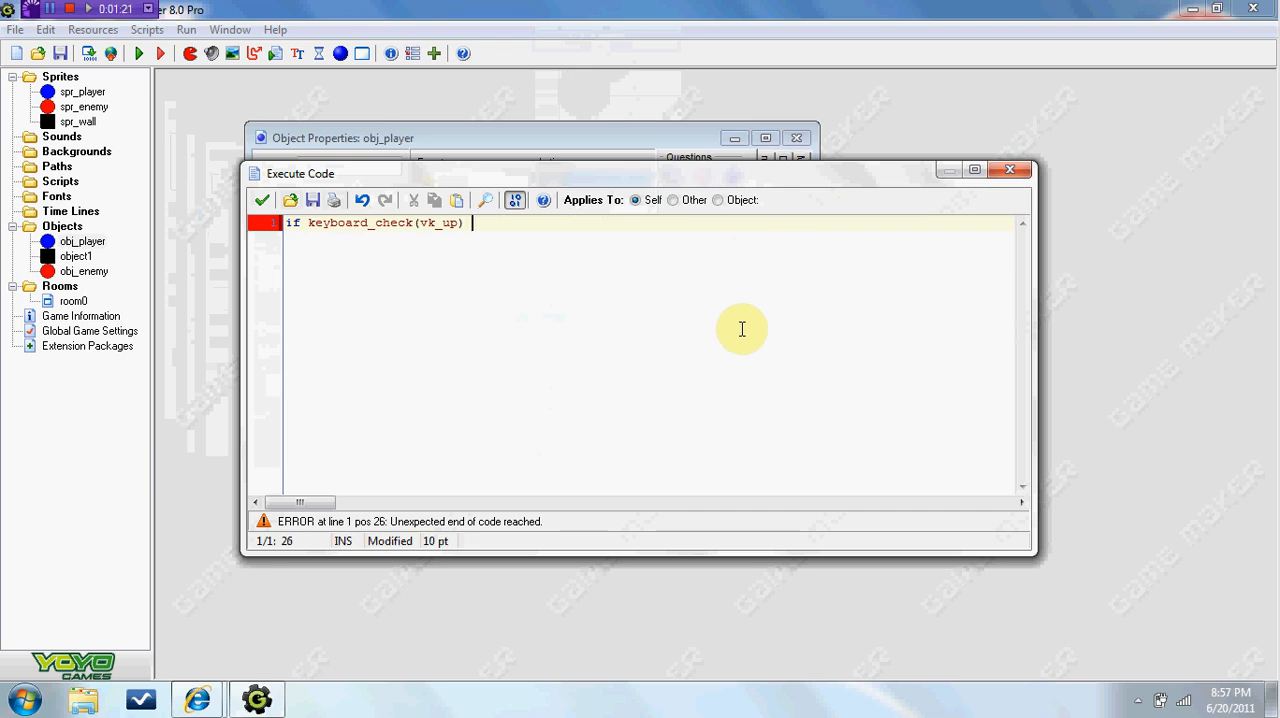
pyautogui.write('&&')
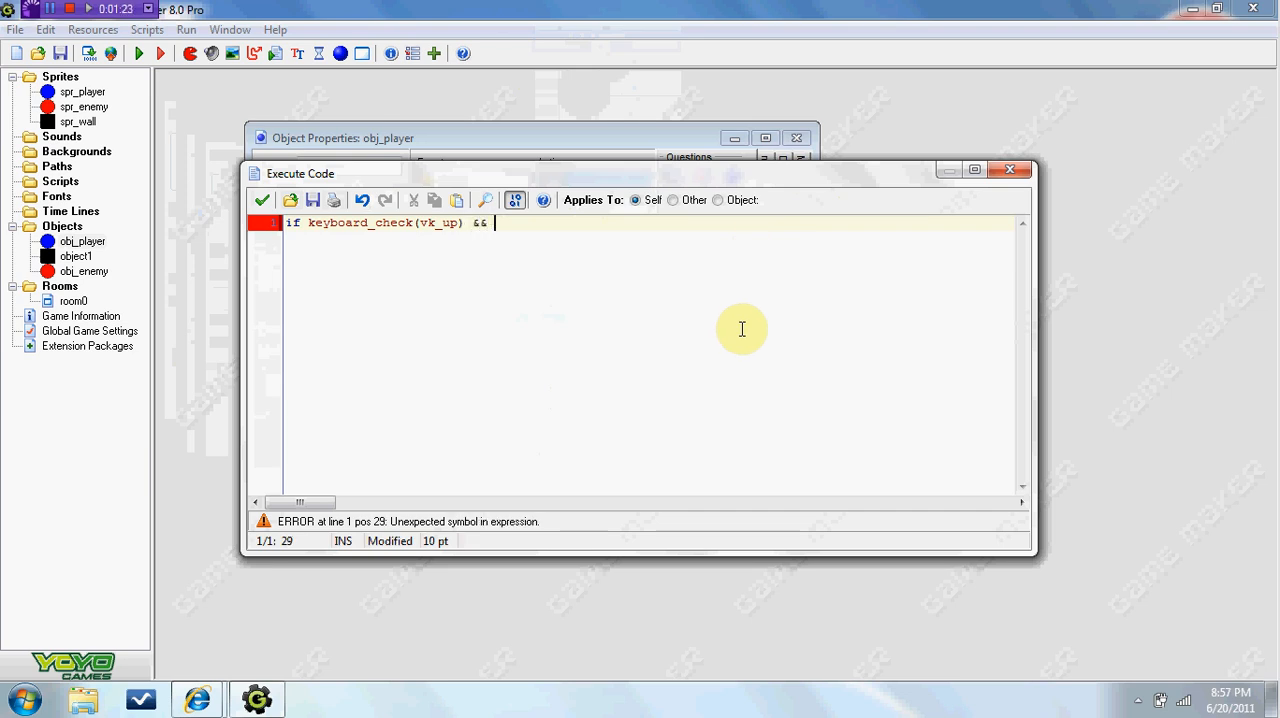
pyautogui.write('place')
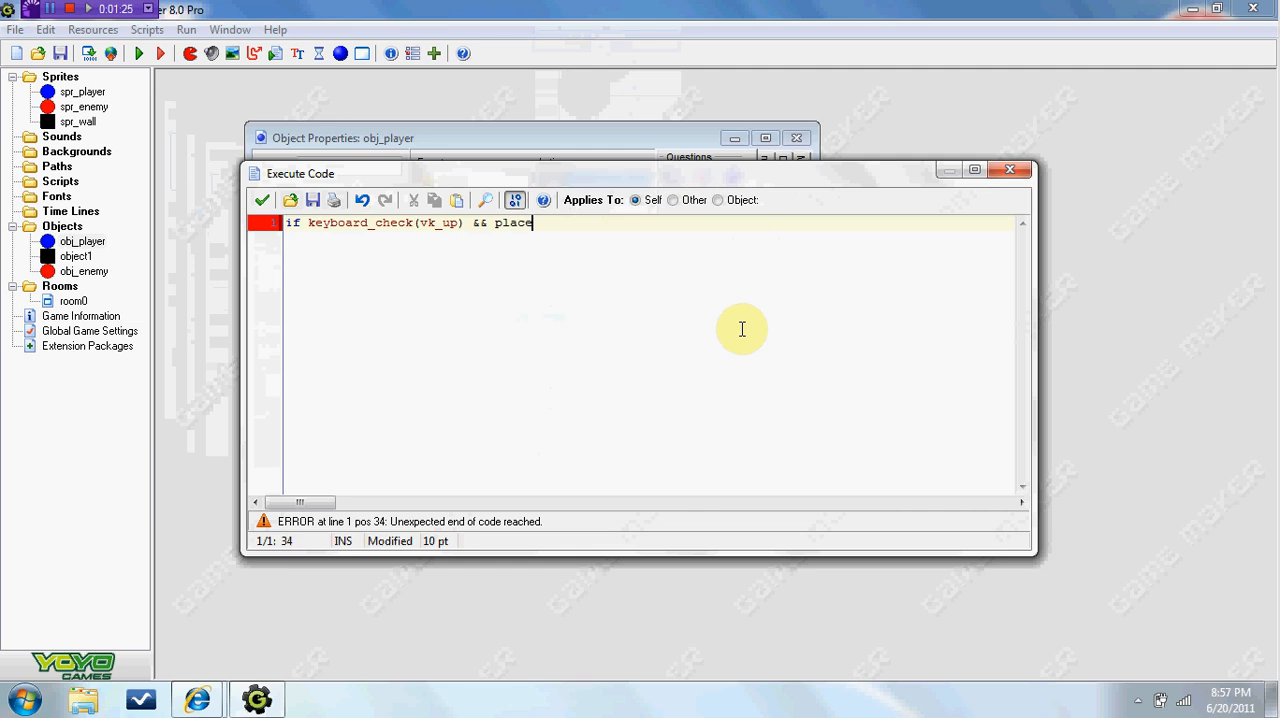
pyautogui.write('_free(x,y-5) {')
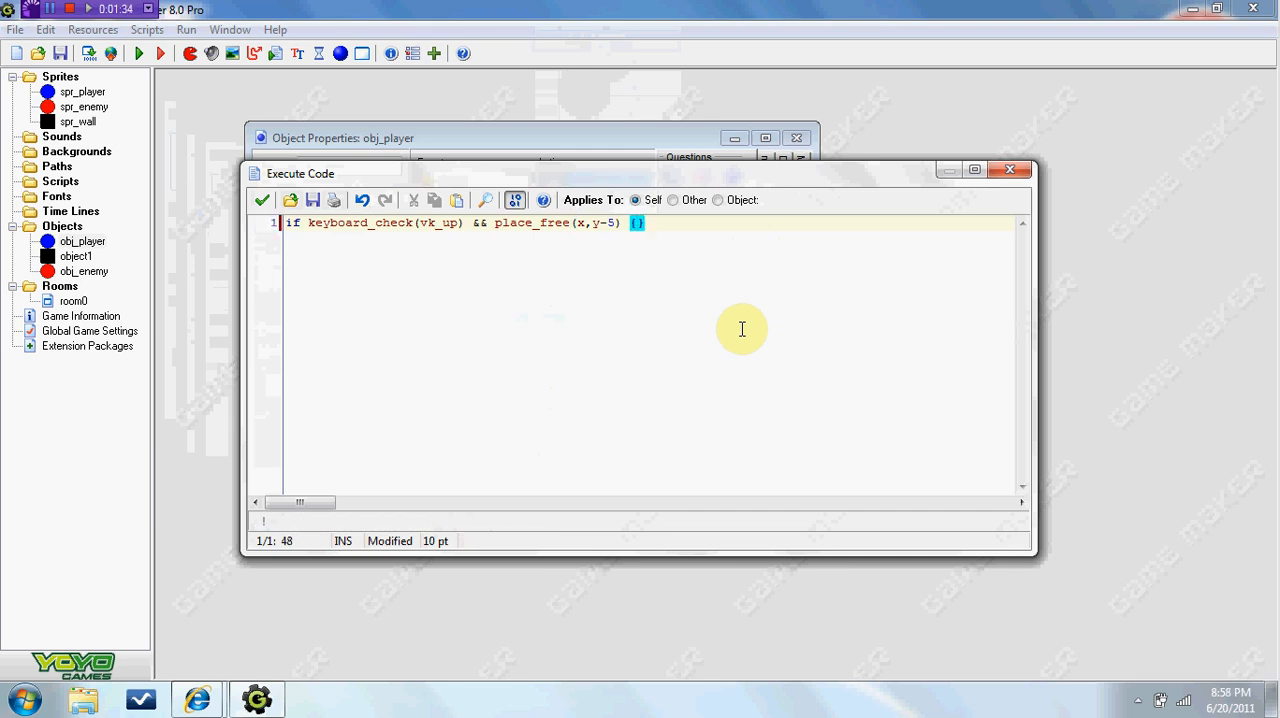
pyautogui.write('a')
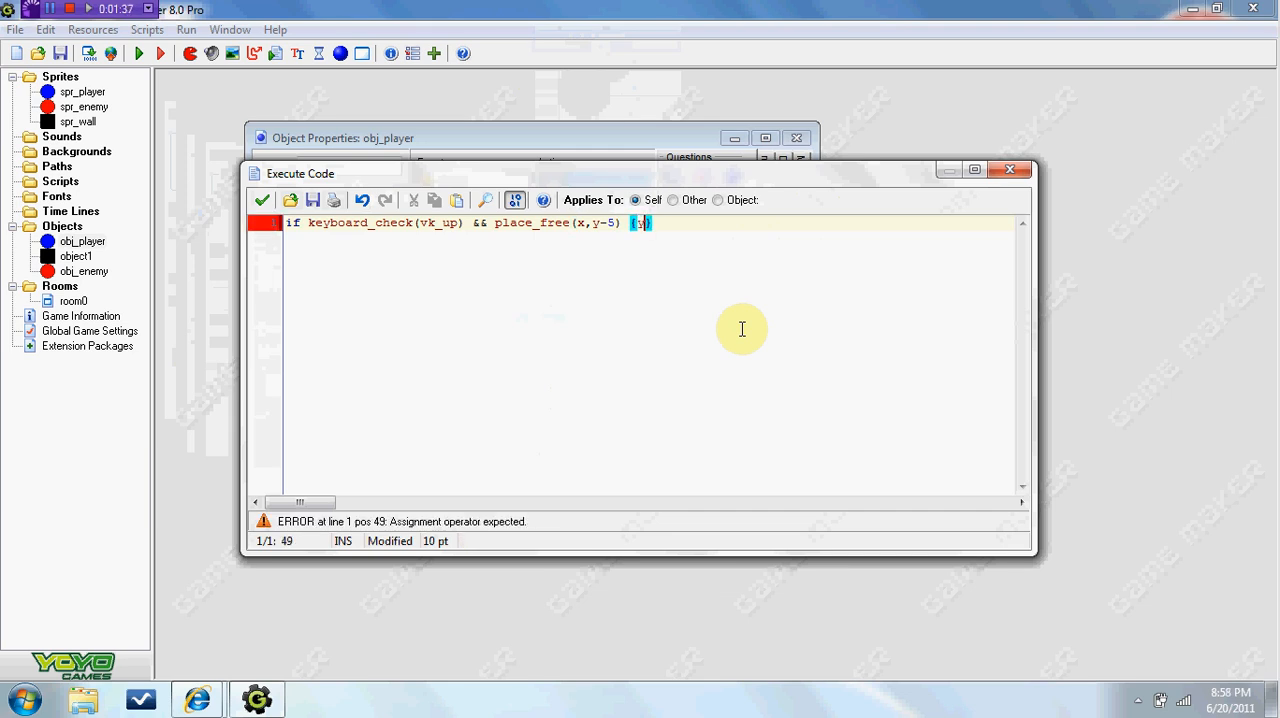
pyautogui.write('-=5')
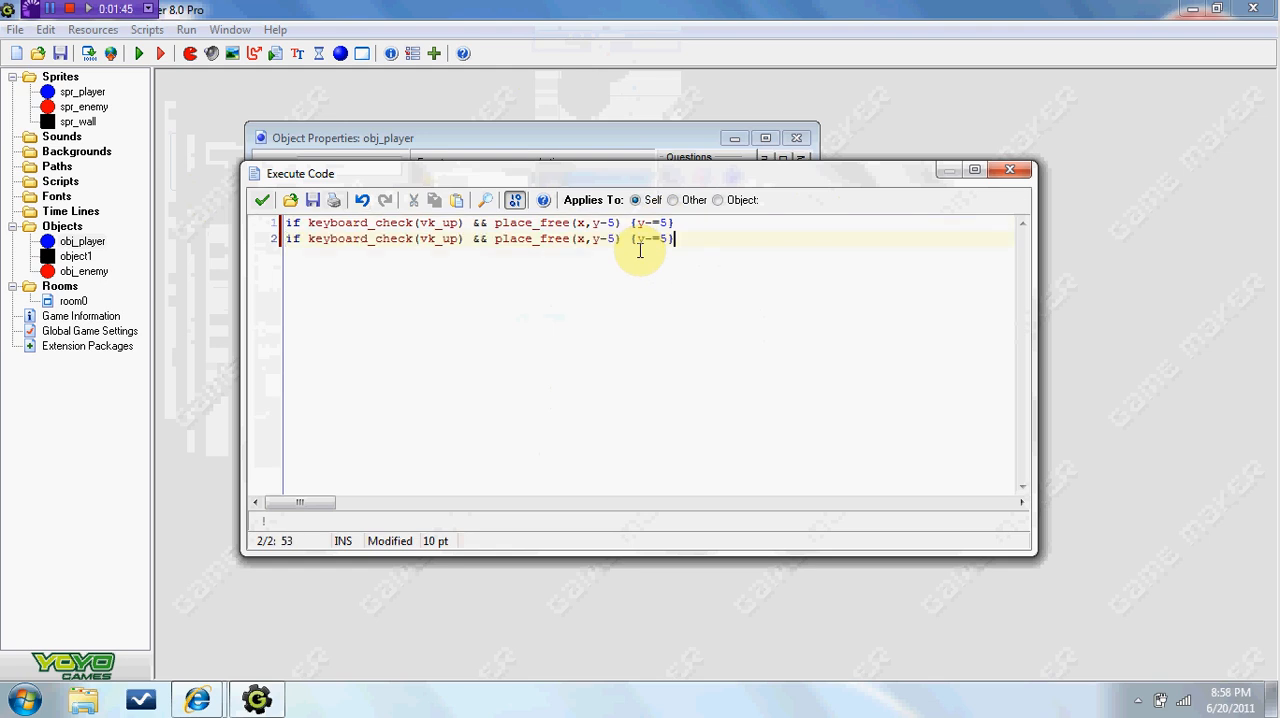
# Step: Paste two more copies and edit lines 2–3 for vk_down (y+=5) and vk_right (x+=5)
pyautogui.press('ctrl+v')
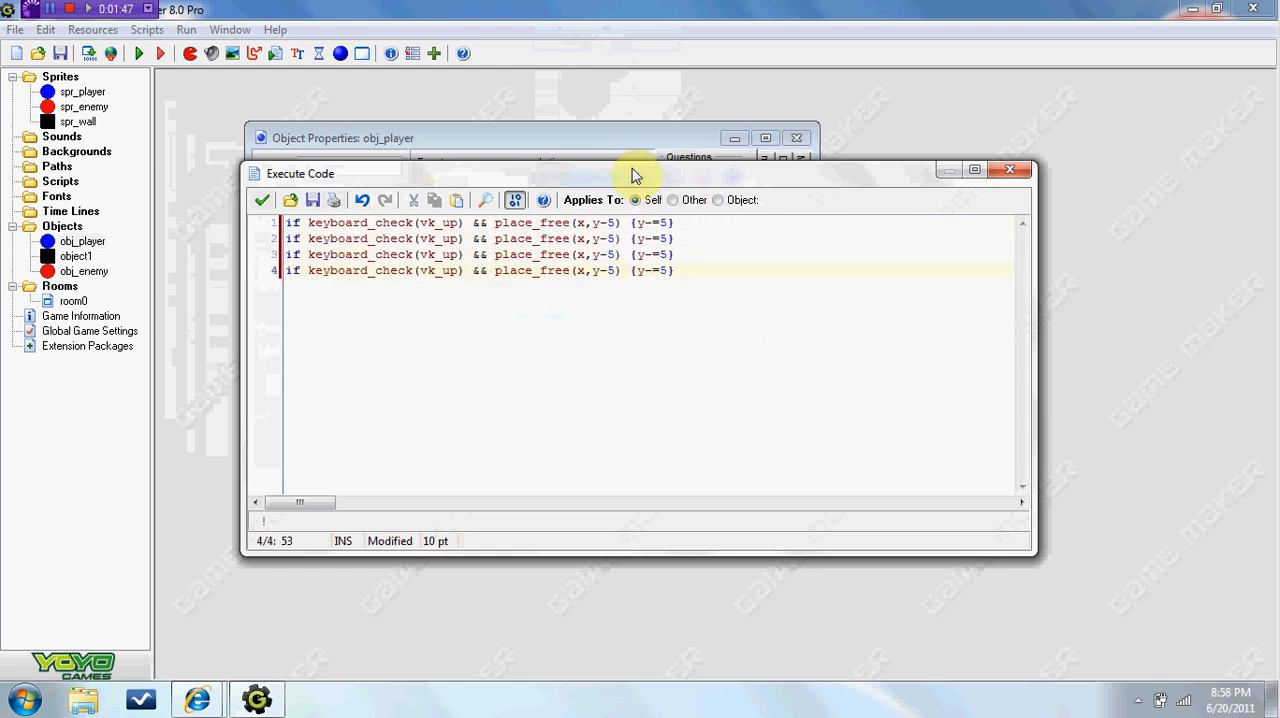
pyautogui.click(448, 238)
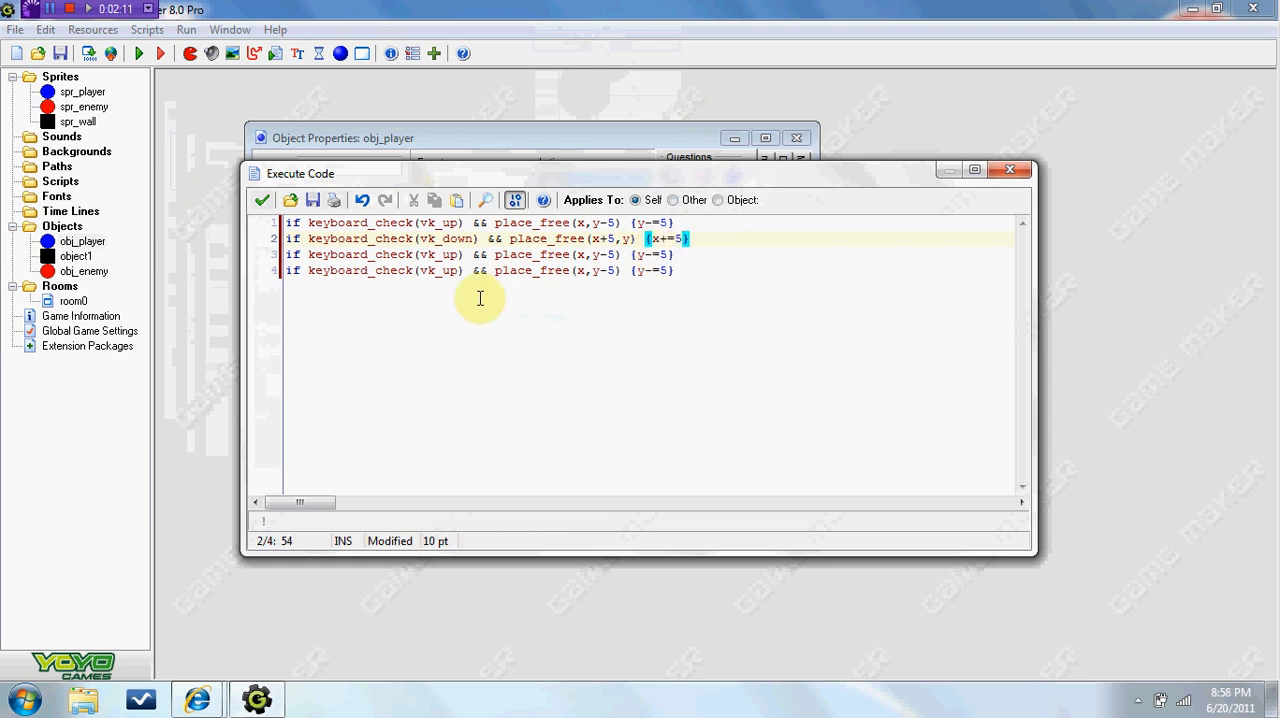
pyautogui.click(444, 254)
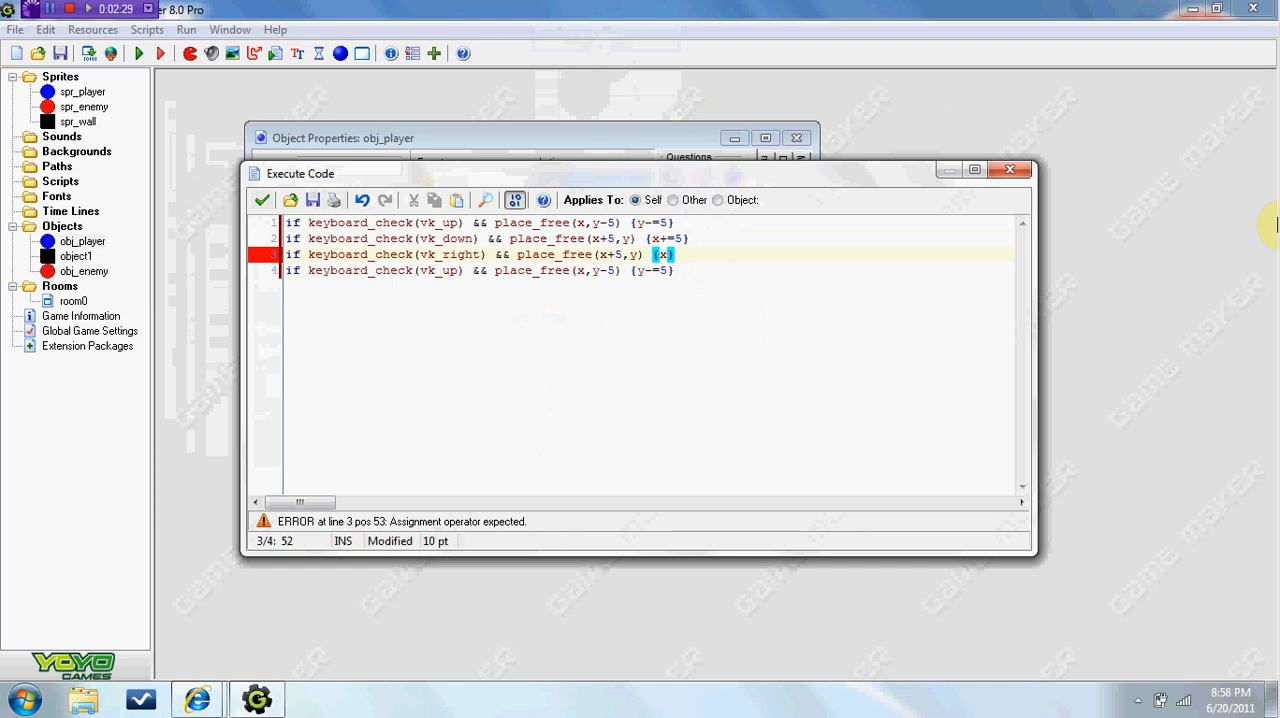
pyautogui.write('+=5')
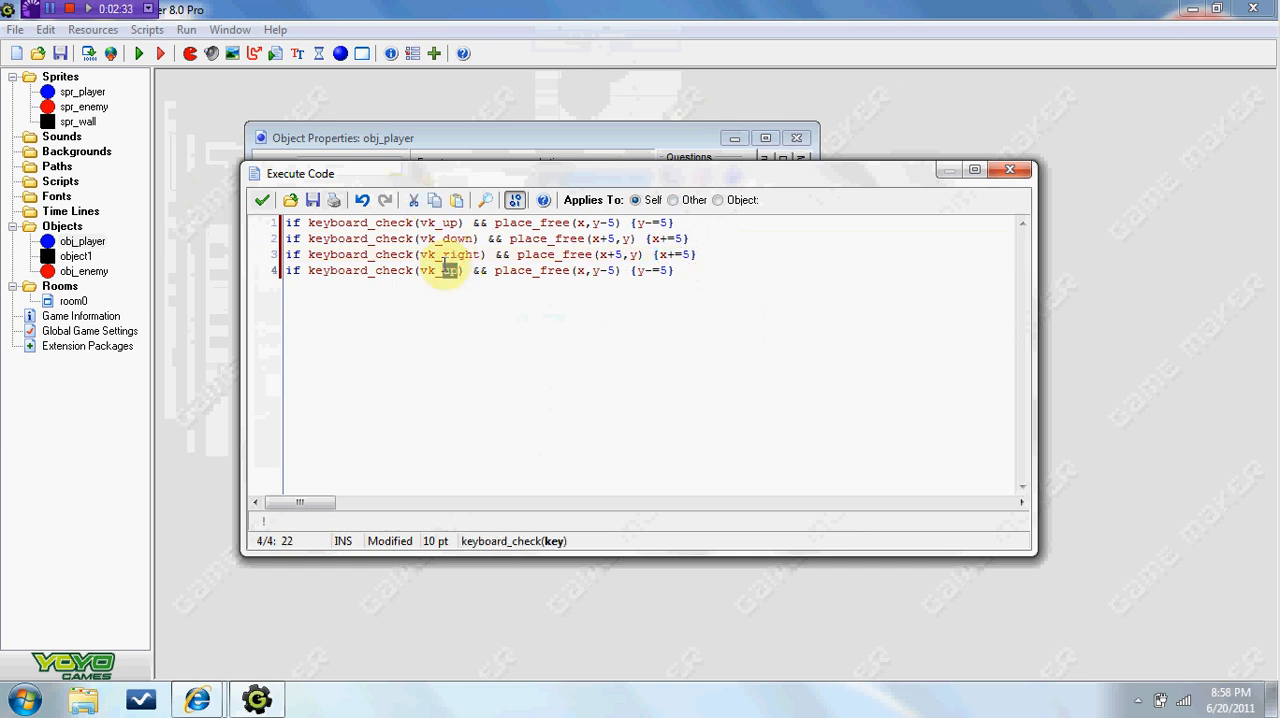
# Step: Edit line 4 to vk_left with place_free(x-5,y) and x-=5, fixing the remaining offsets
pyautogui.write('vk_left')
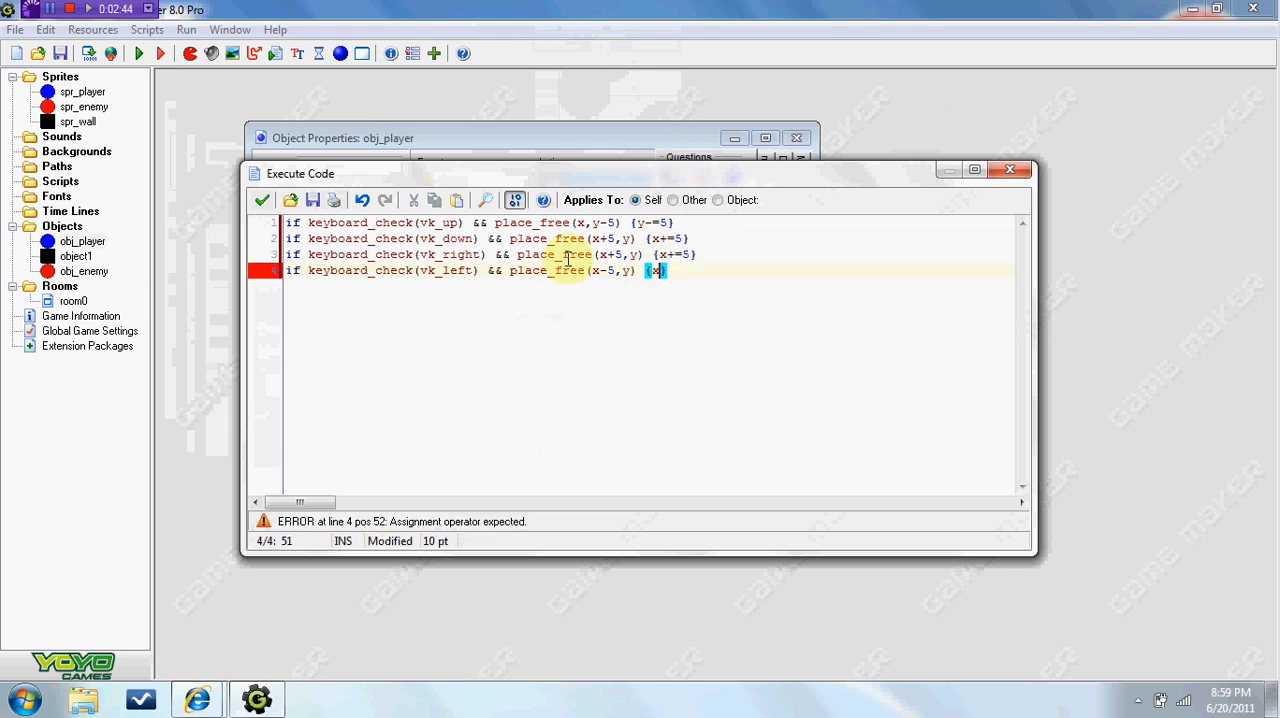
pyautogui.write('-=')
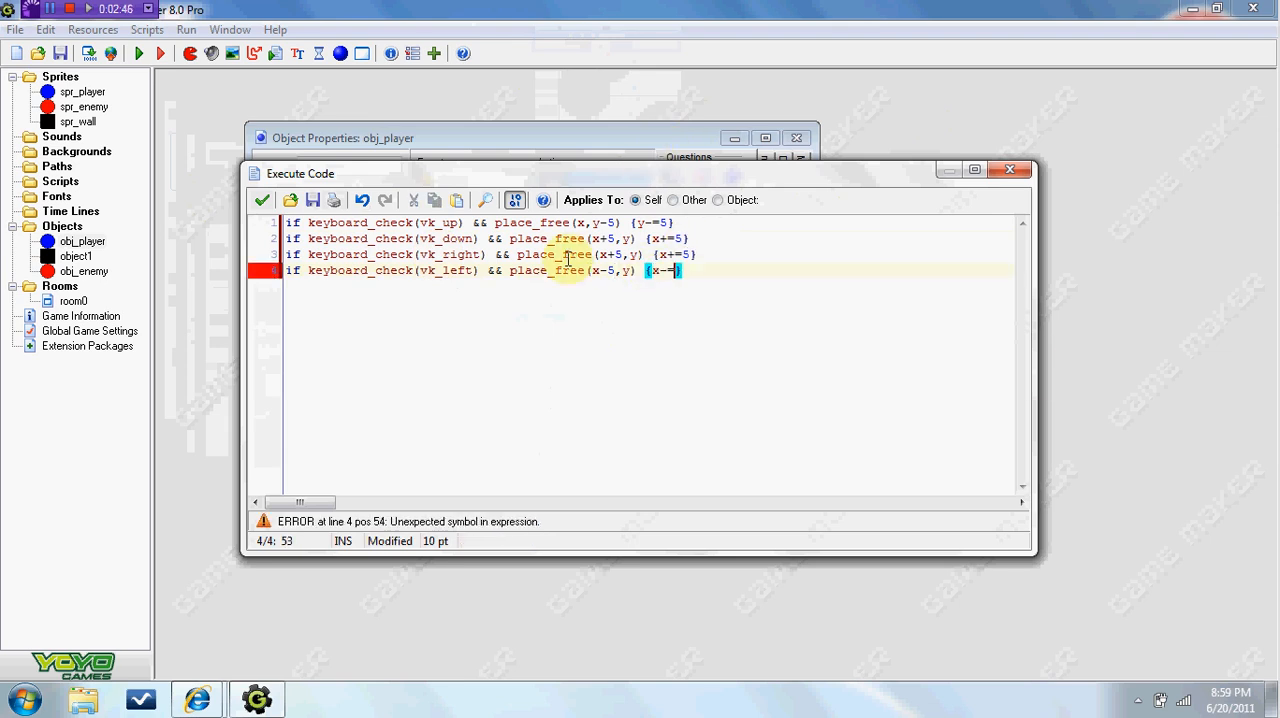
pyautogui.write('5')
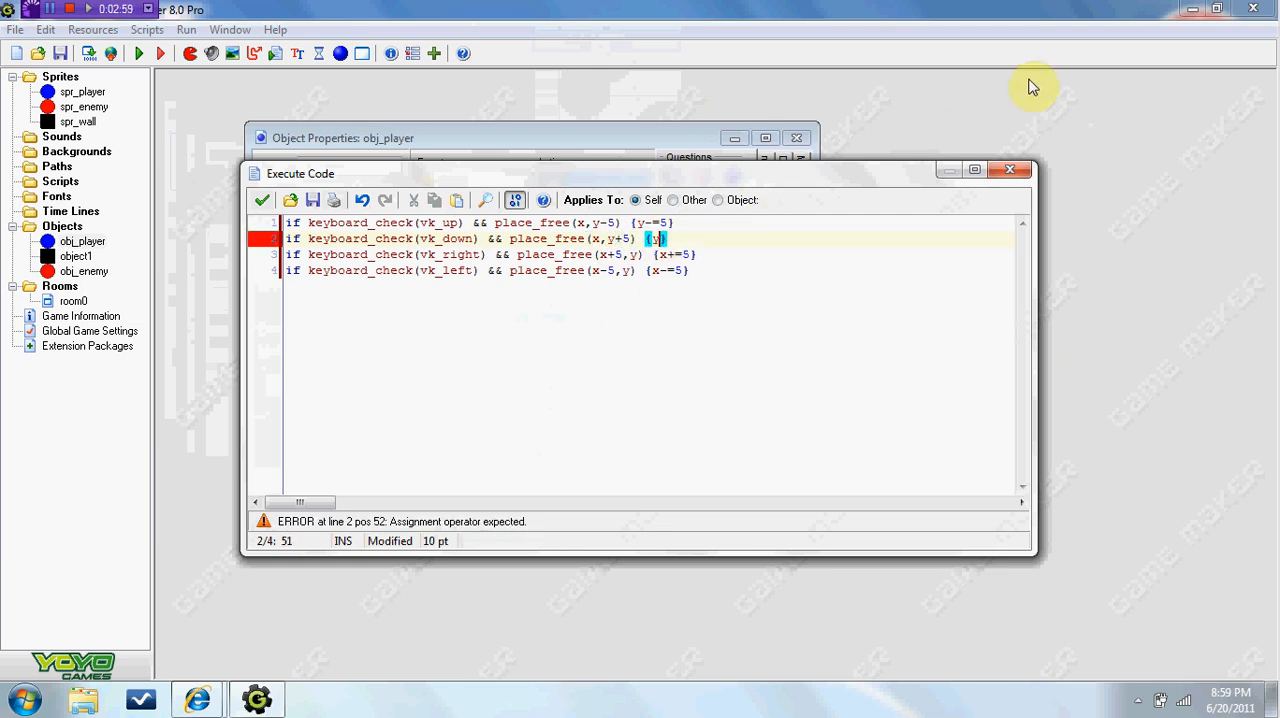
pyautogui.write('+=5')
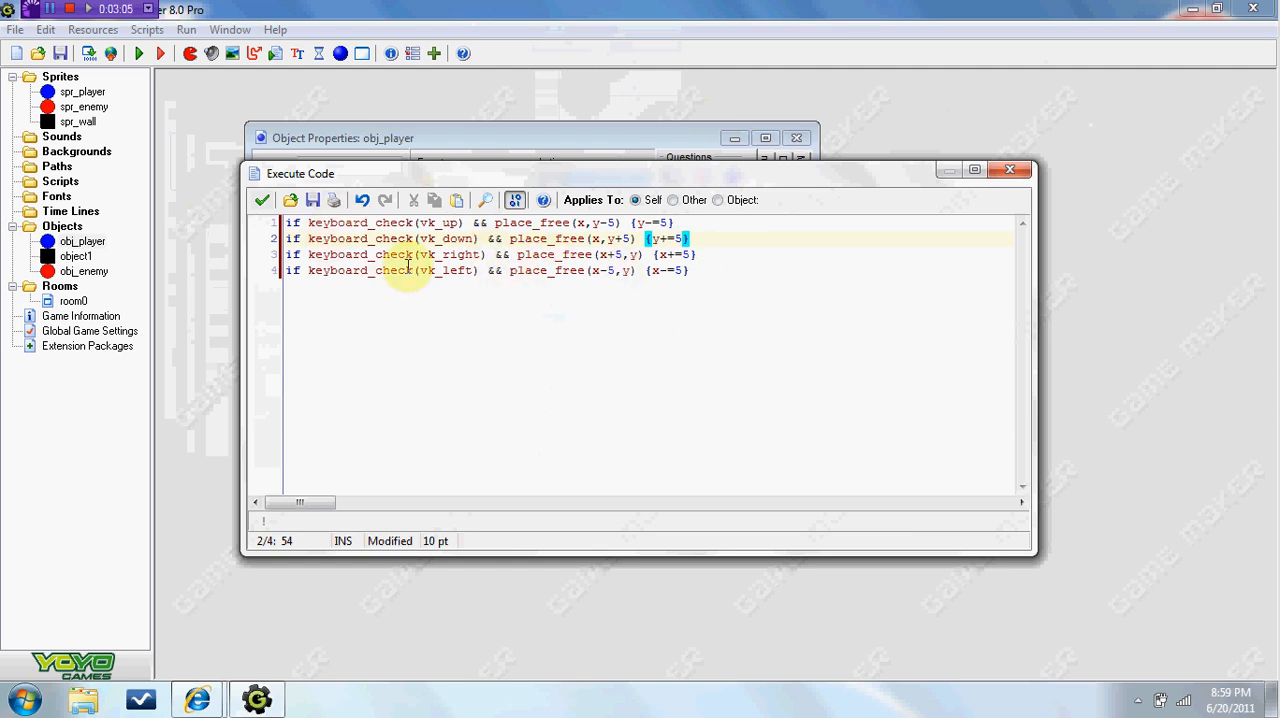
pyautogui.moveTo(500, 340)
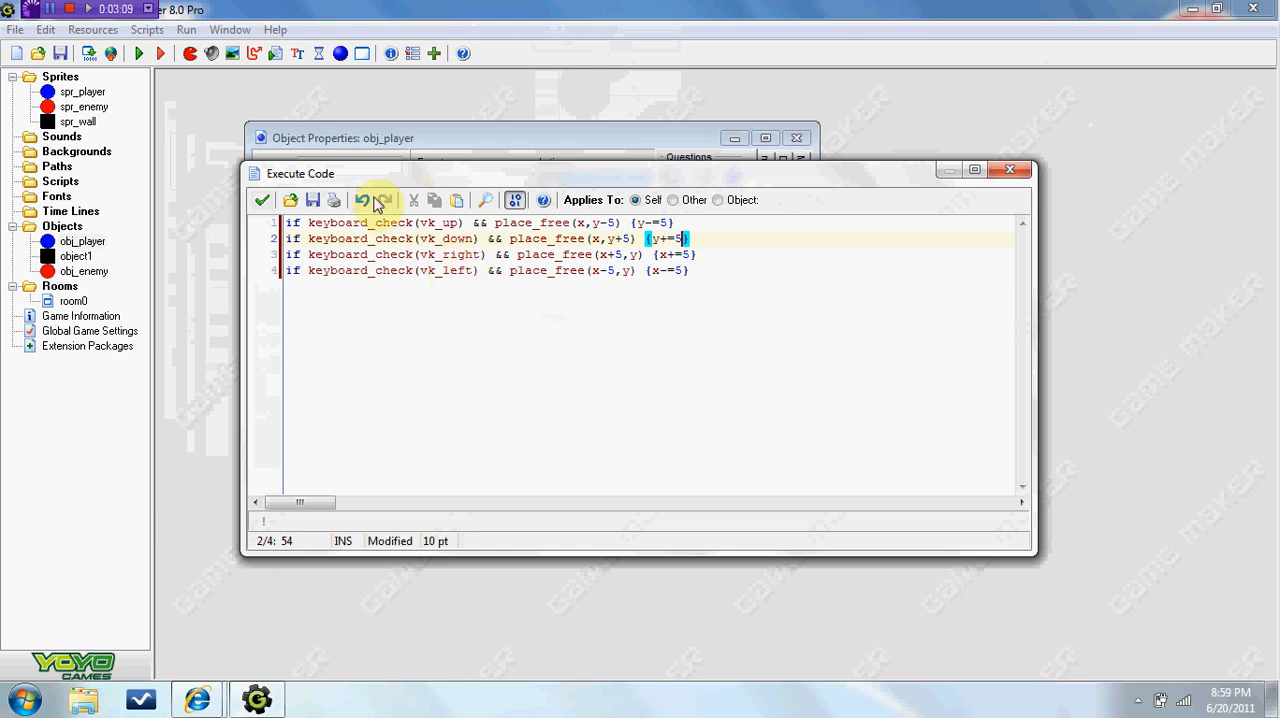
# Step: Correct a missing minus sign in the movement code before saving it as the Step action
pyautogui.click(362, 200)
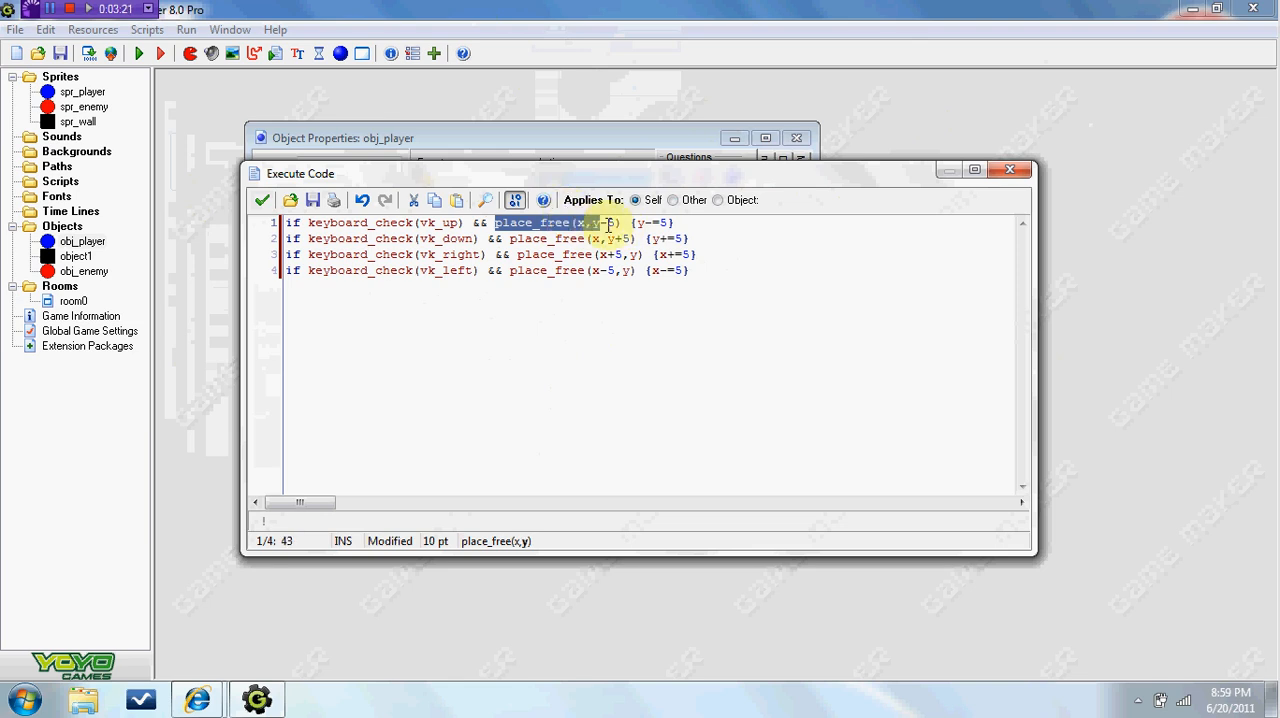
pyautogui.write('-')
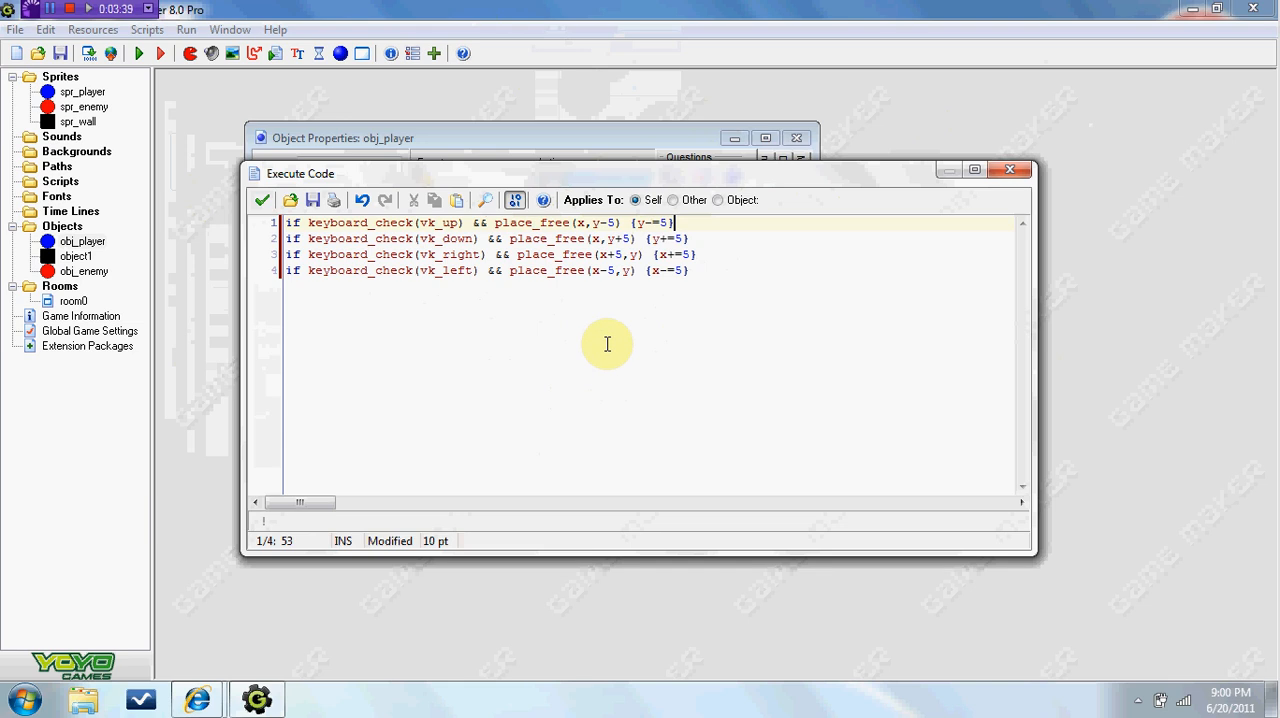
pyautogui.moveTo(608, 256)
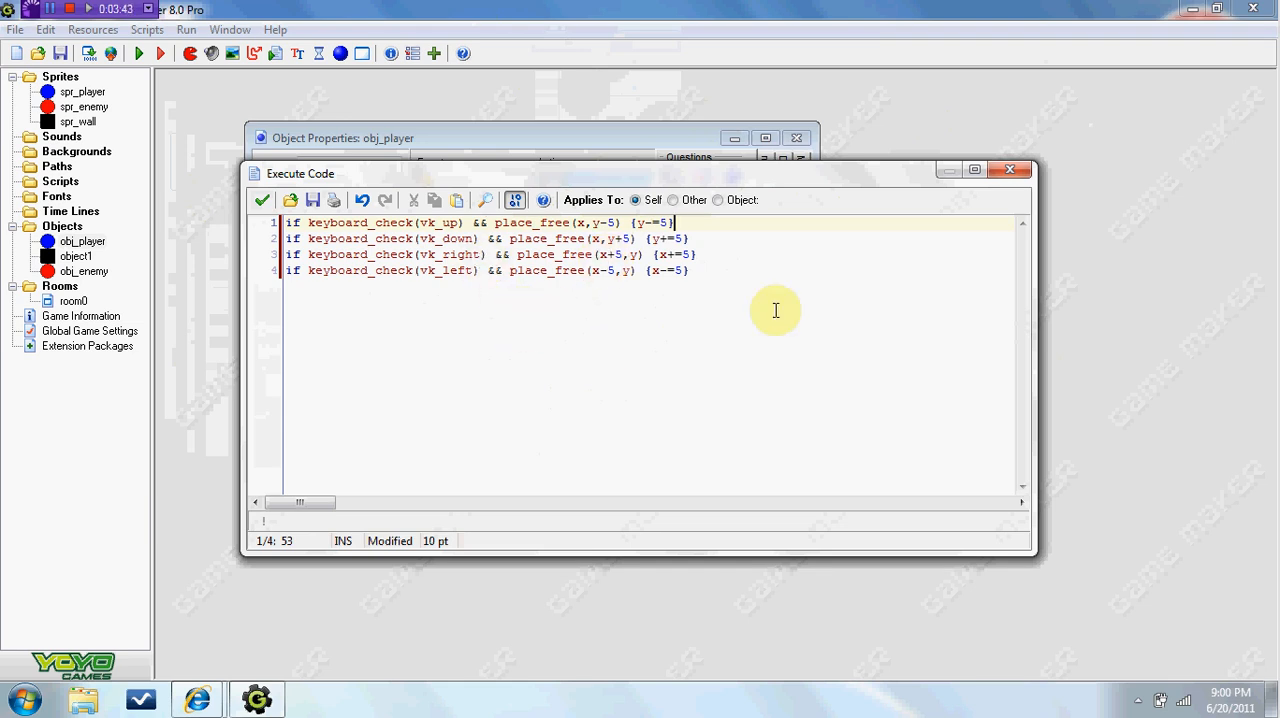
pyautogui.moveTo(636, 326)
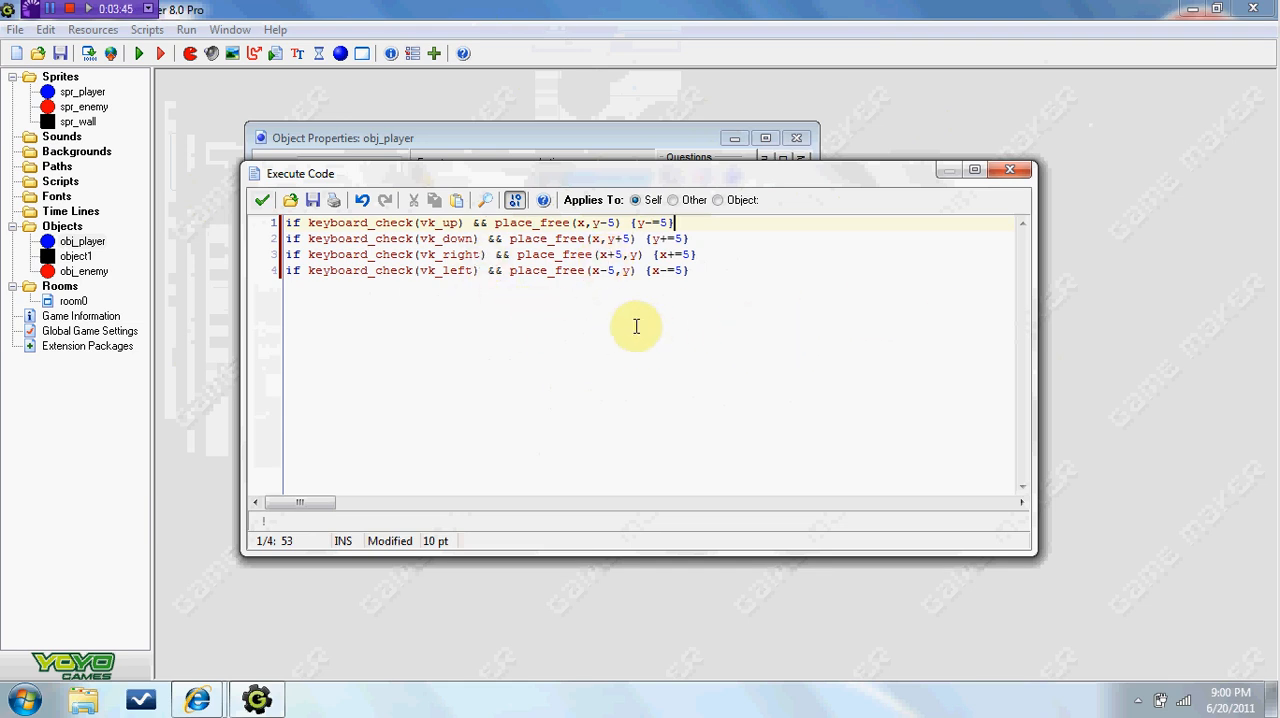
pyautogui.moveTo(544, 320)
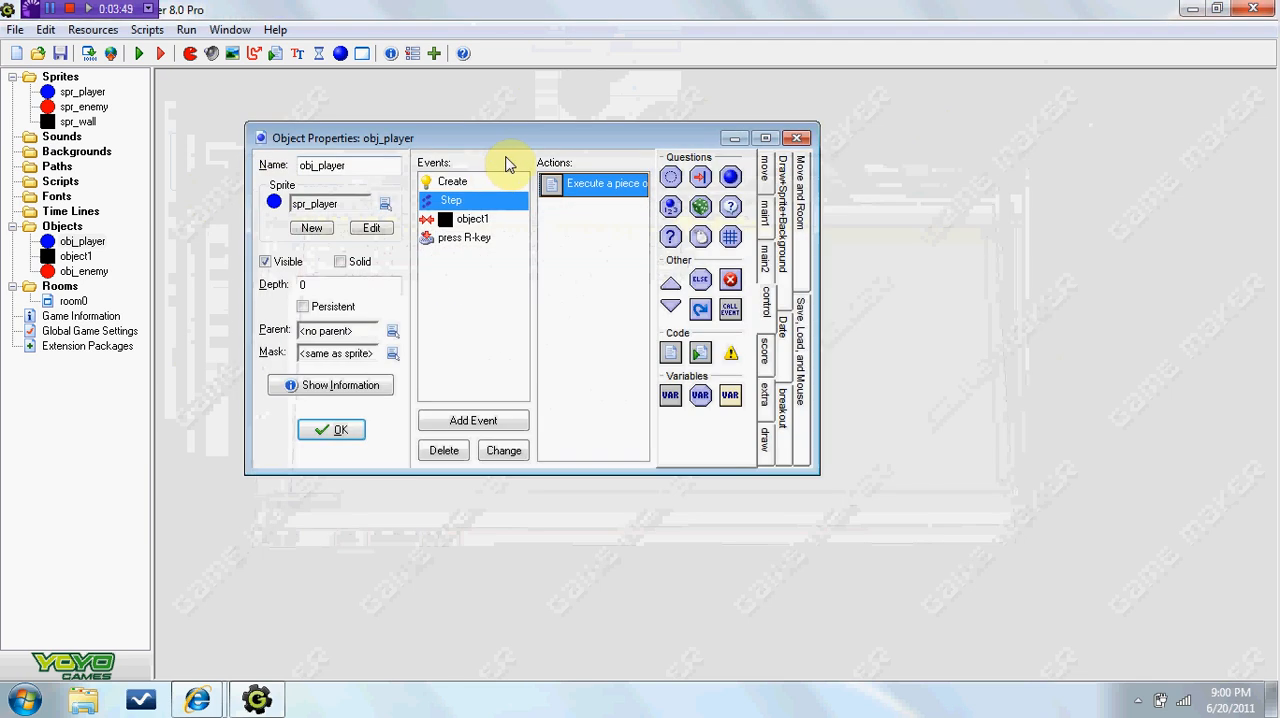
# Step: Delete obj_player's collision event with object1, confirm, and accept with OK
pyautogui.click(470, 220)
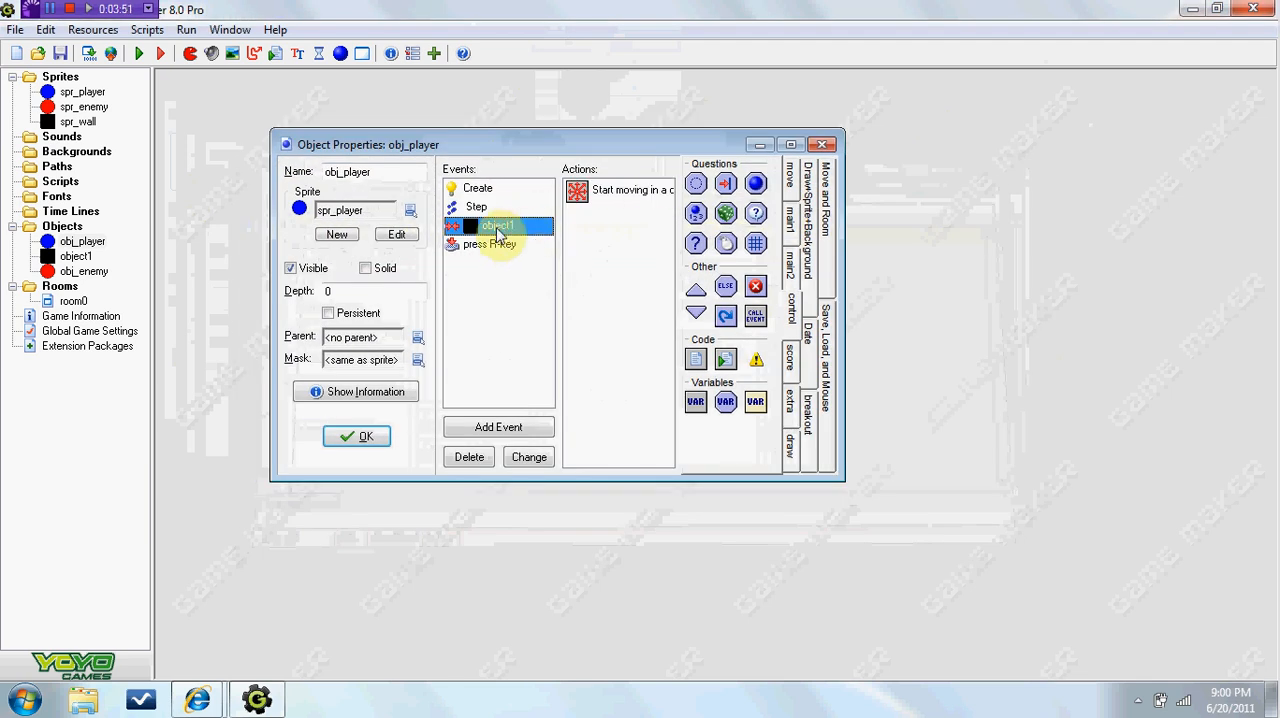
pyautogui.click(468, 458)
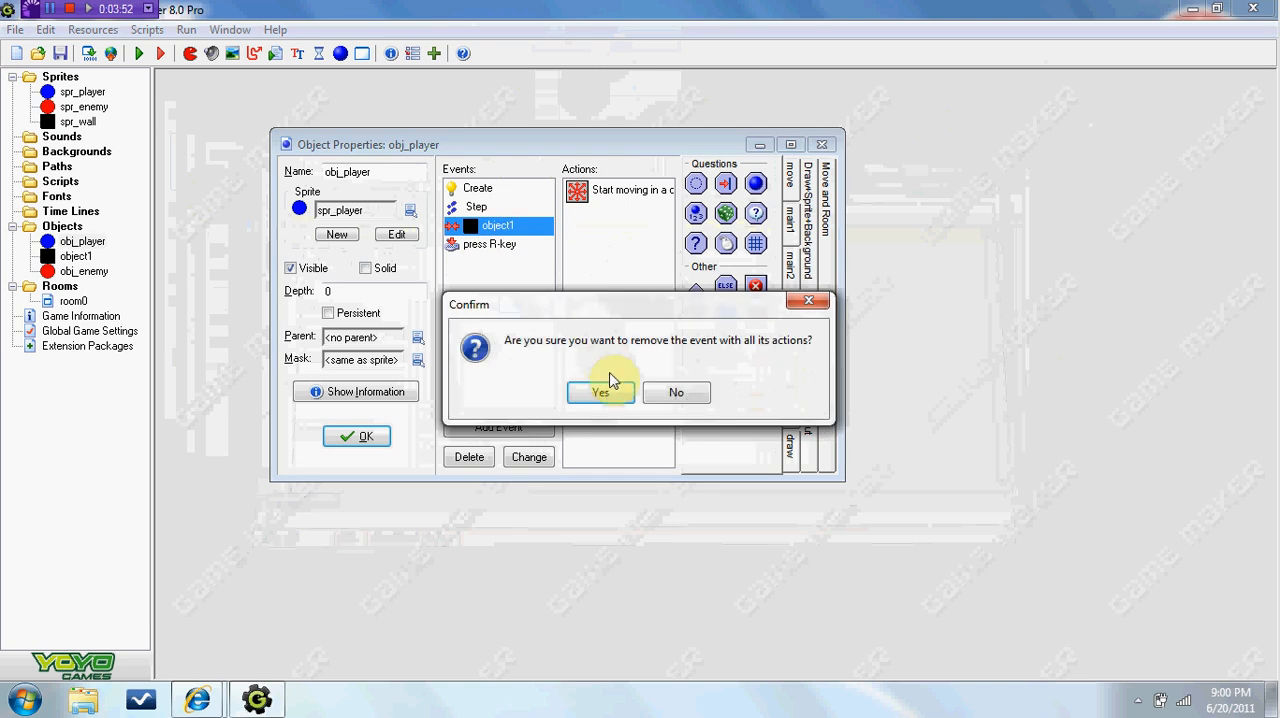
pyautogui.click(600, 392)
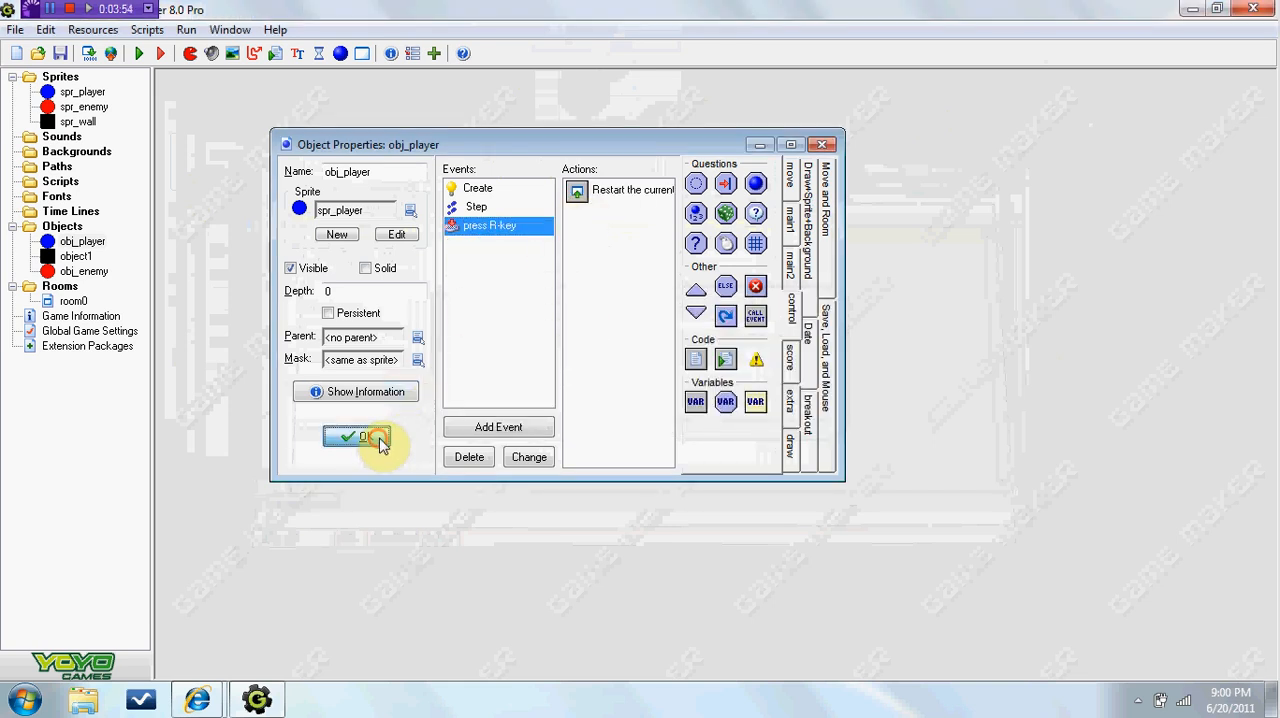
pyautogui.click(344, 436)
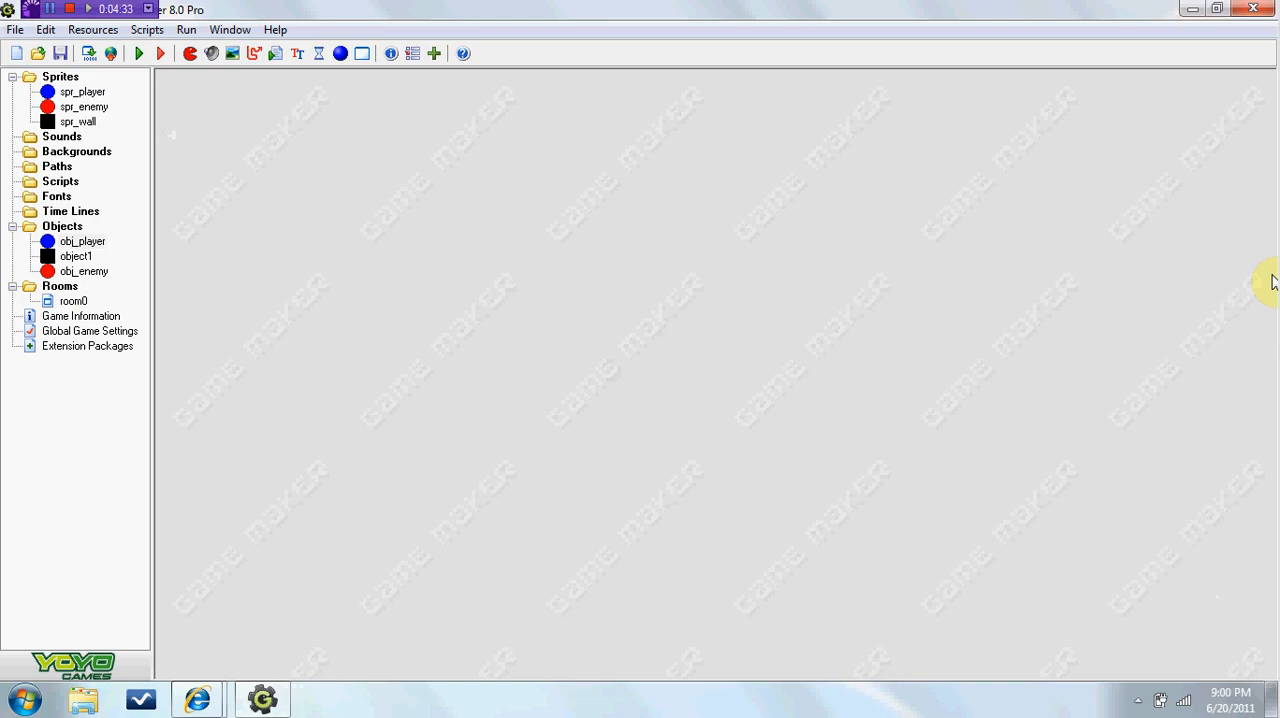
pyautogui.moveTo(484, 276)
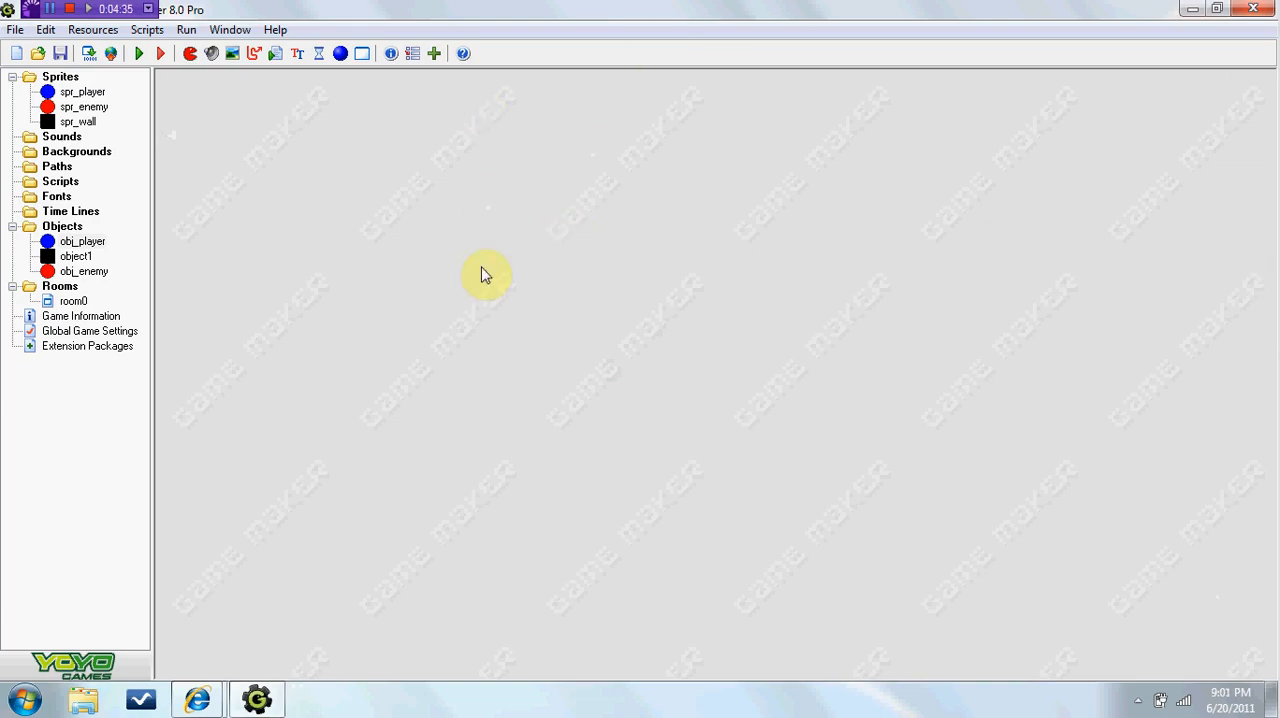